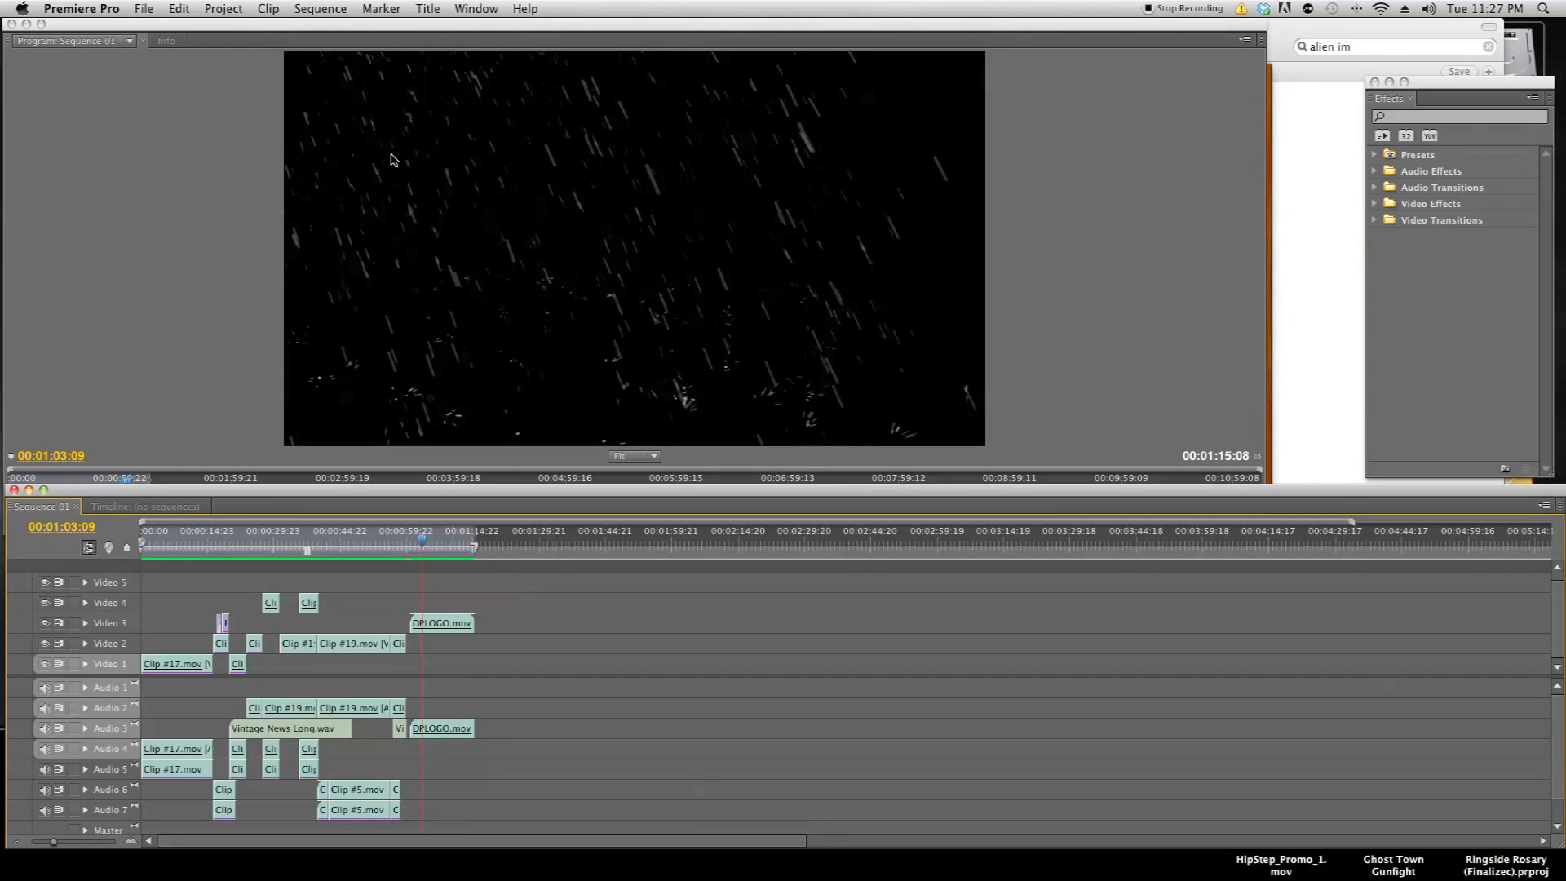
mouse_move(561, 246)
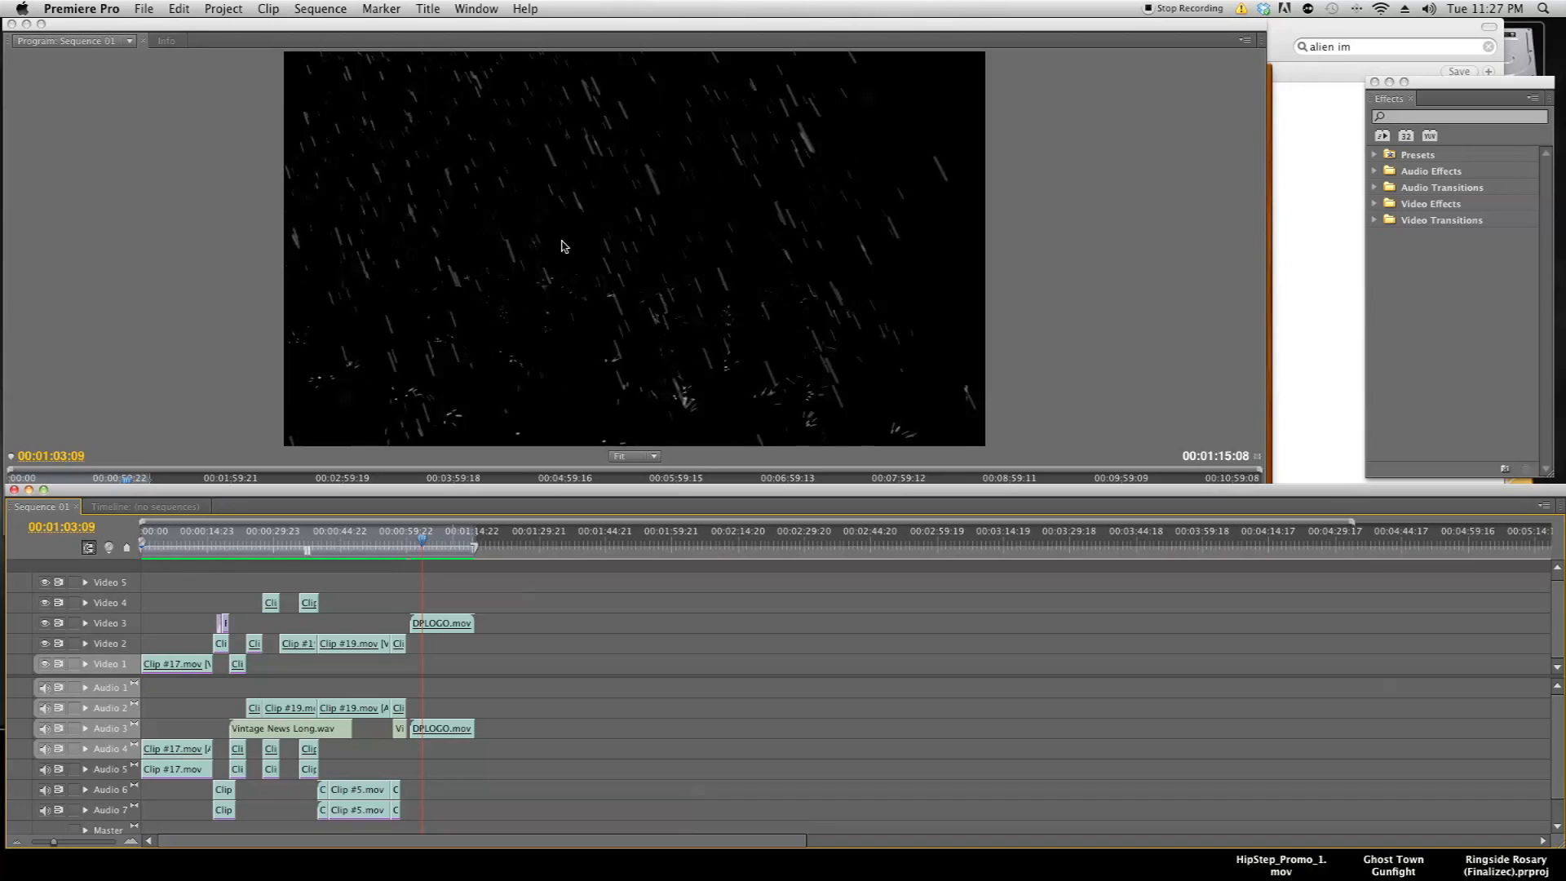
mouse_move(664, 480)
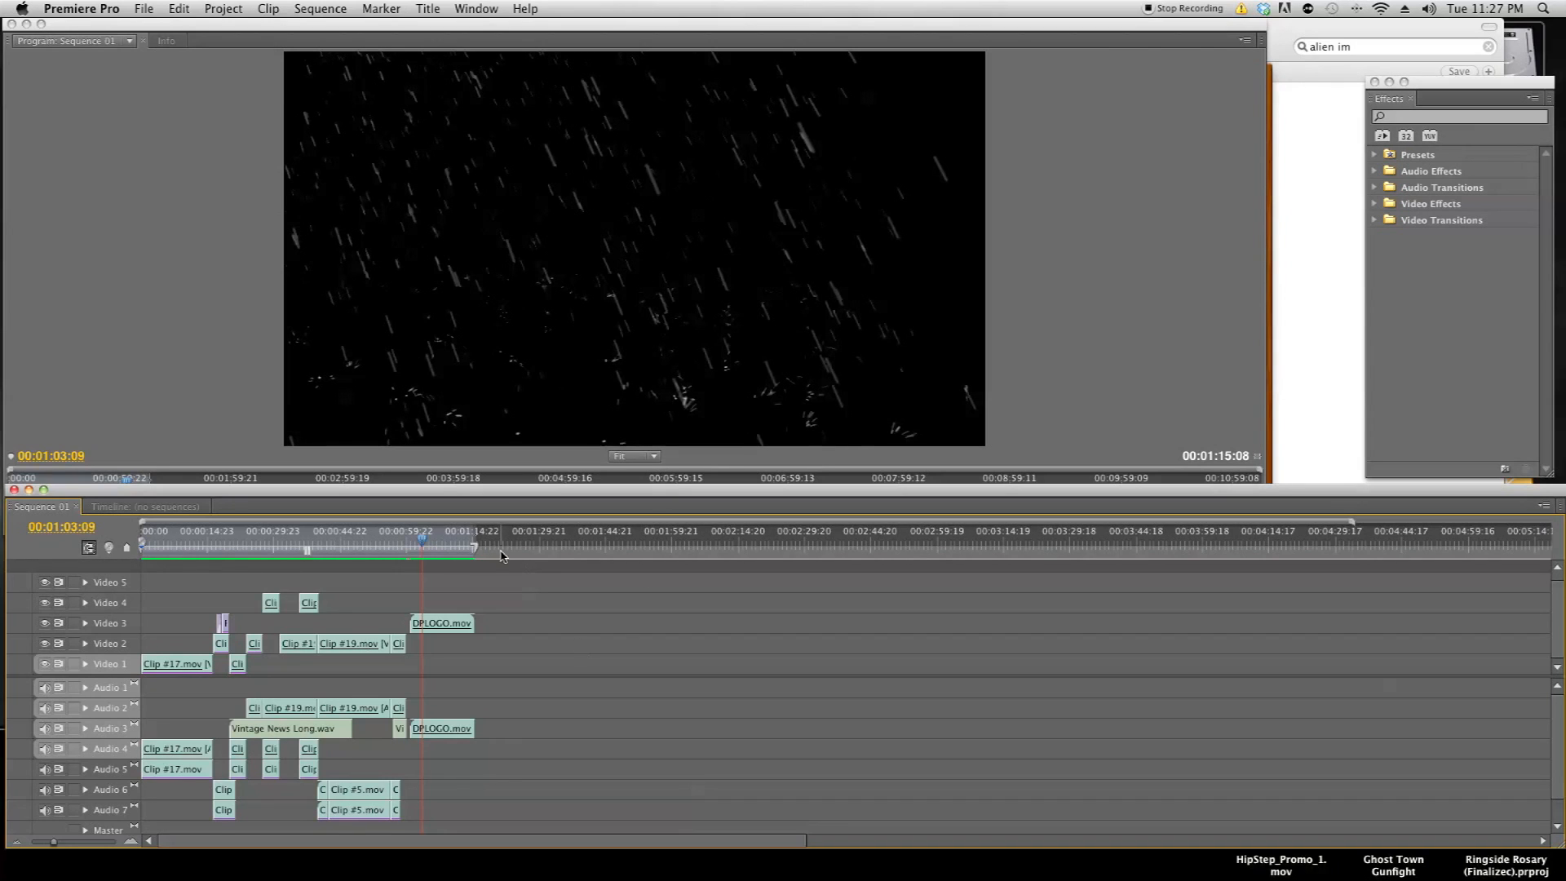
mouse_move(444, 545)
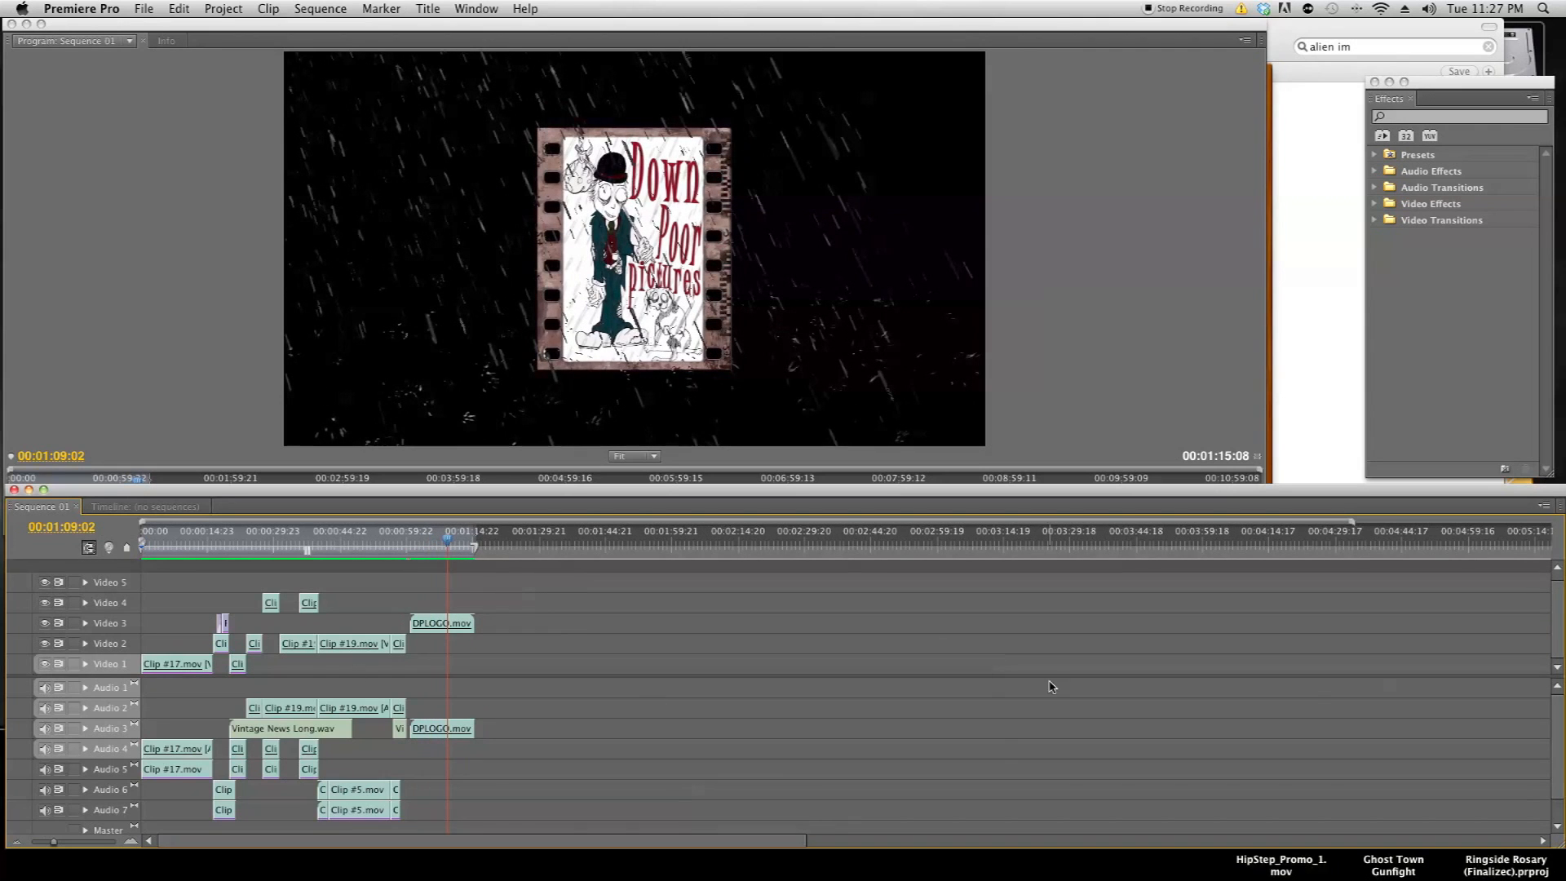
mouse_move(1317, 431)
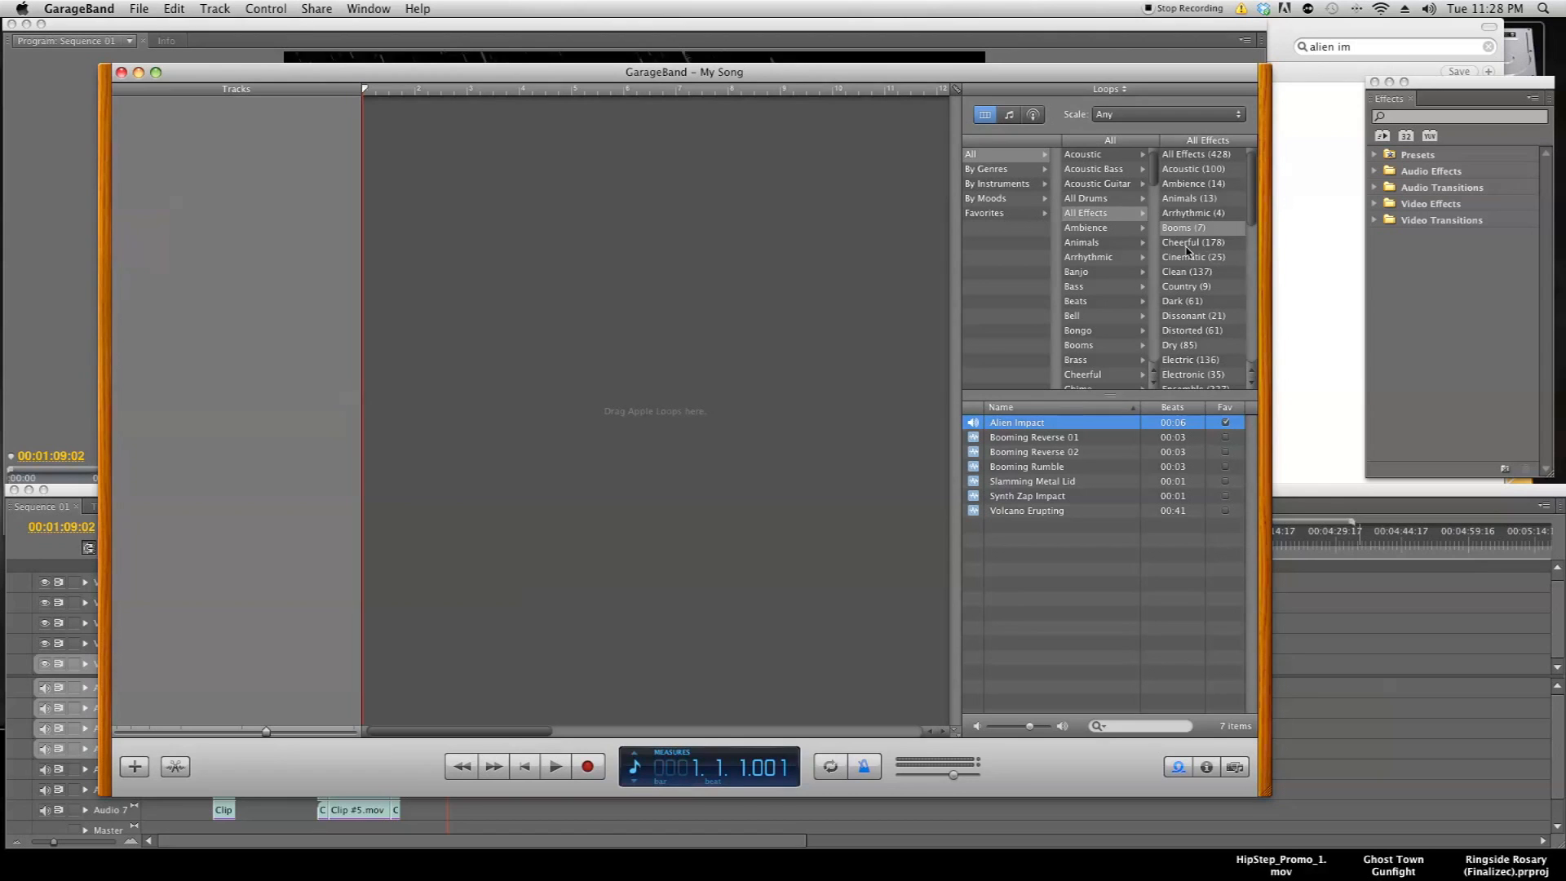
left_click(1034, 438)
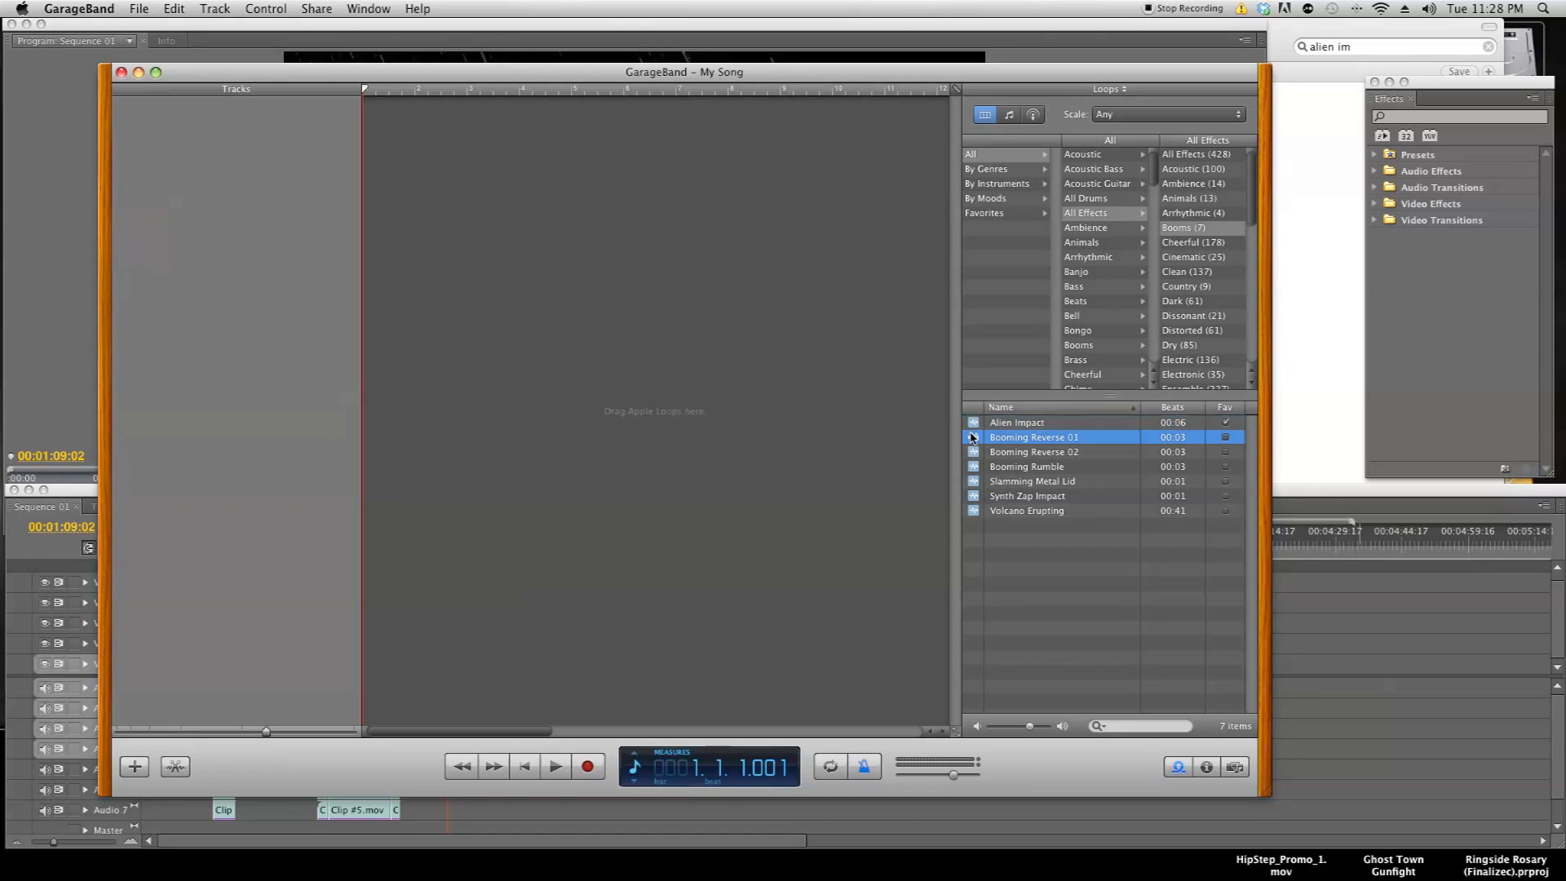
left_click(1016, 421)
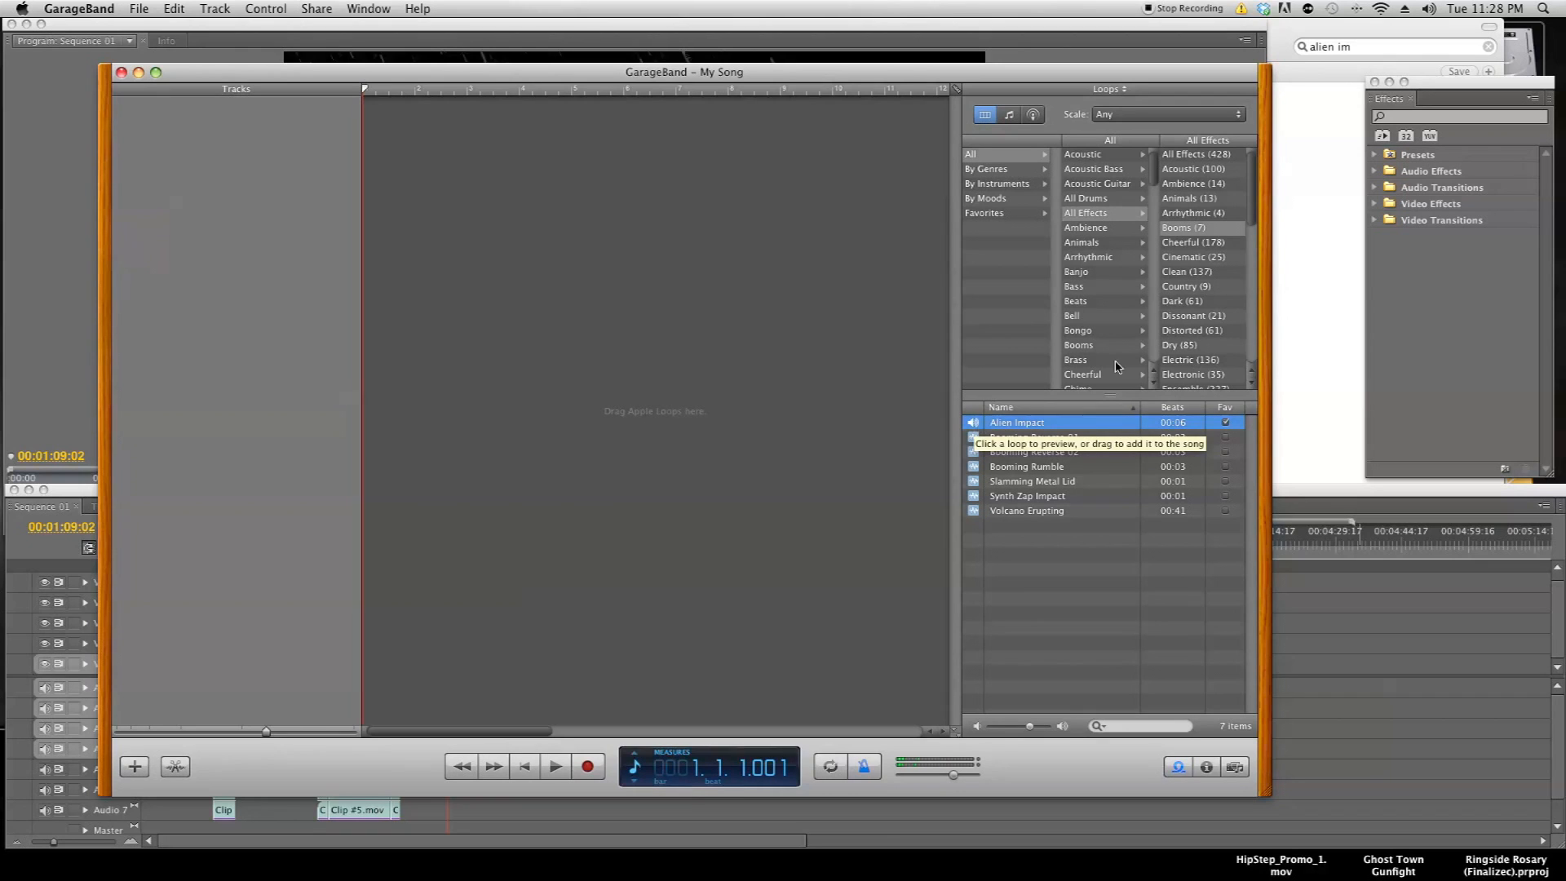
mouse_move(1046, 372)
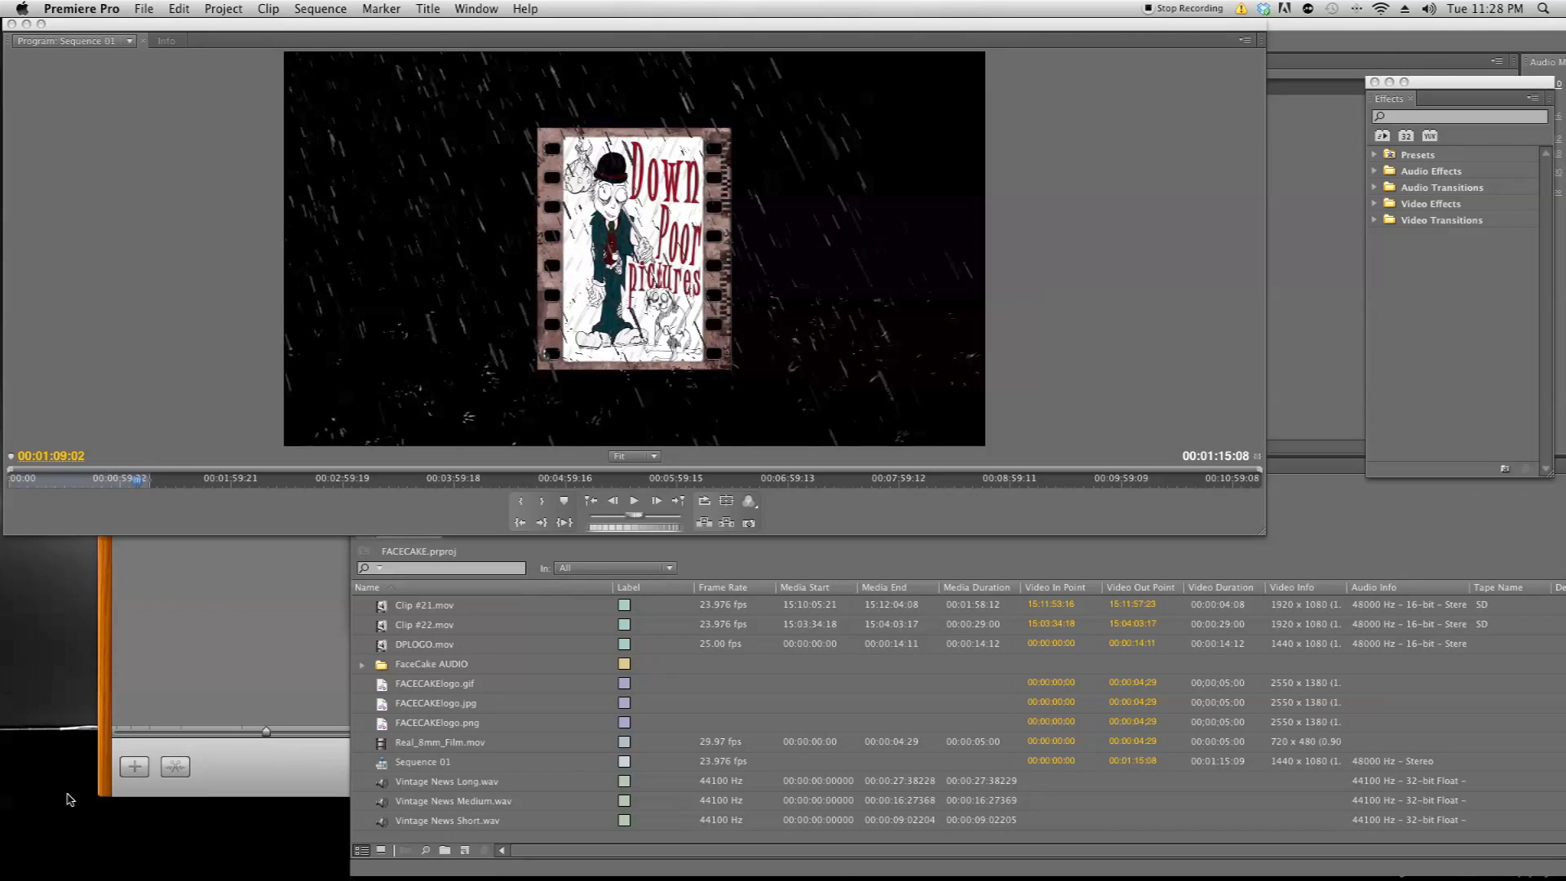
mouse_move(420, 837)
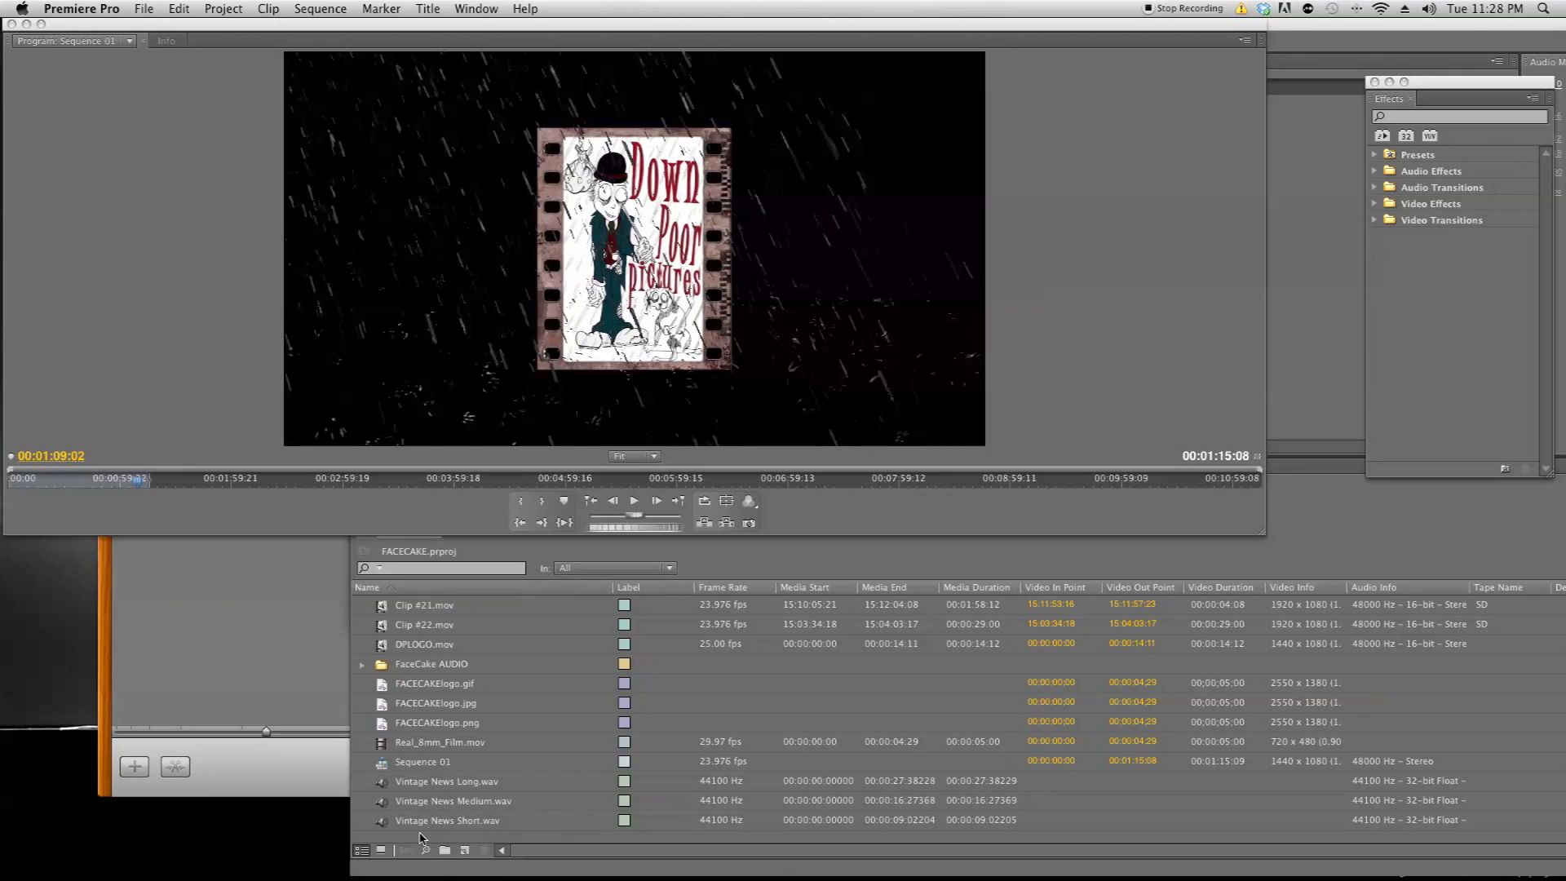
right_click(419, 837)
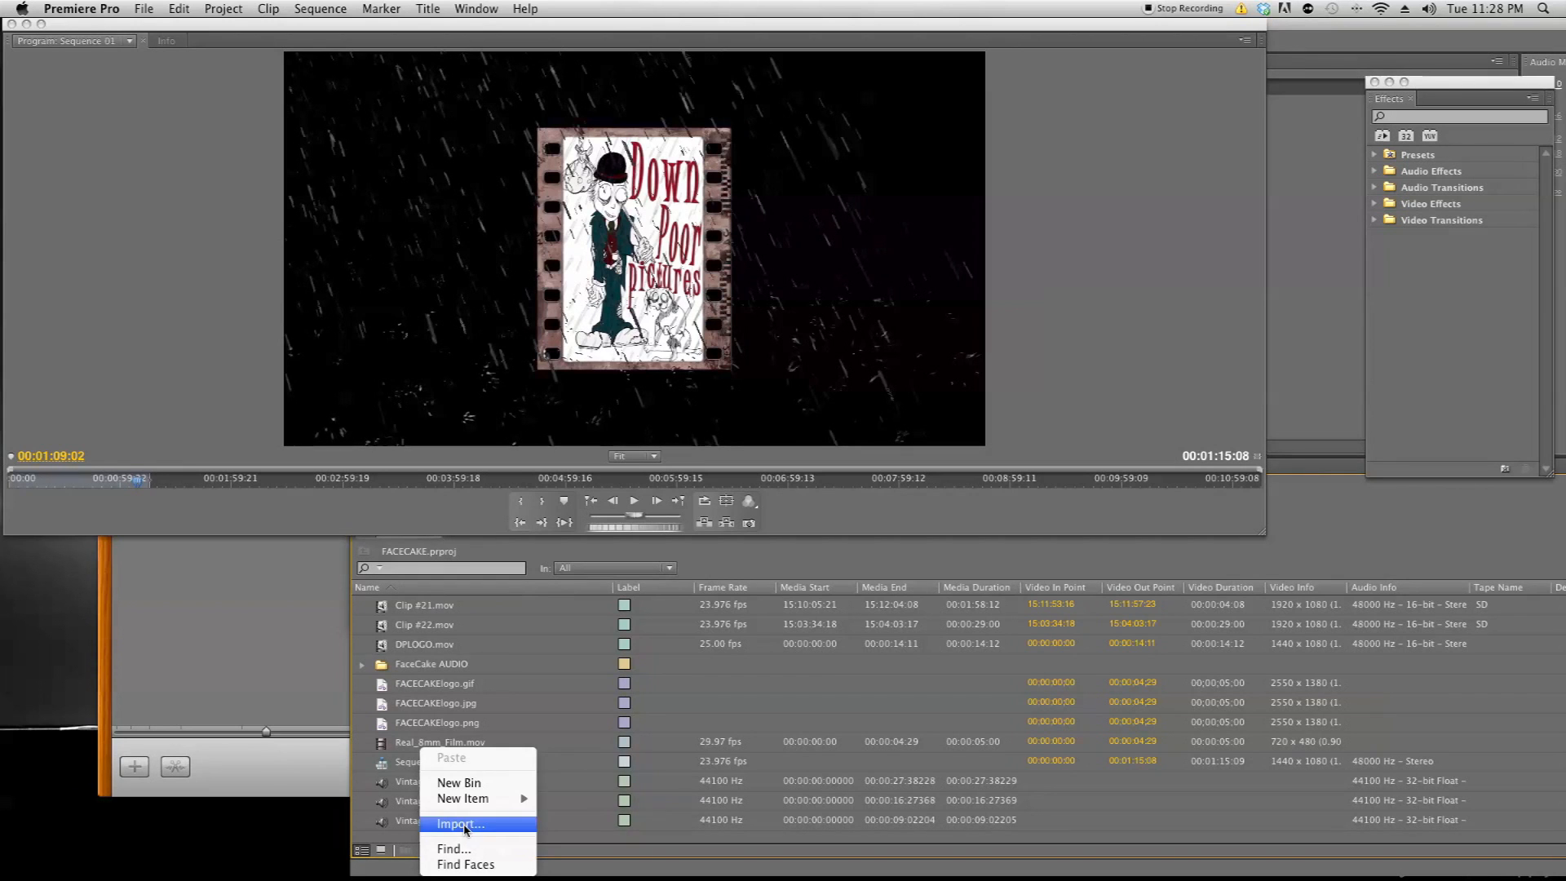
left_click(460, 823)
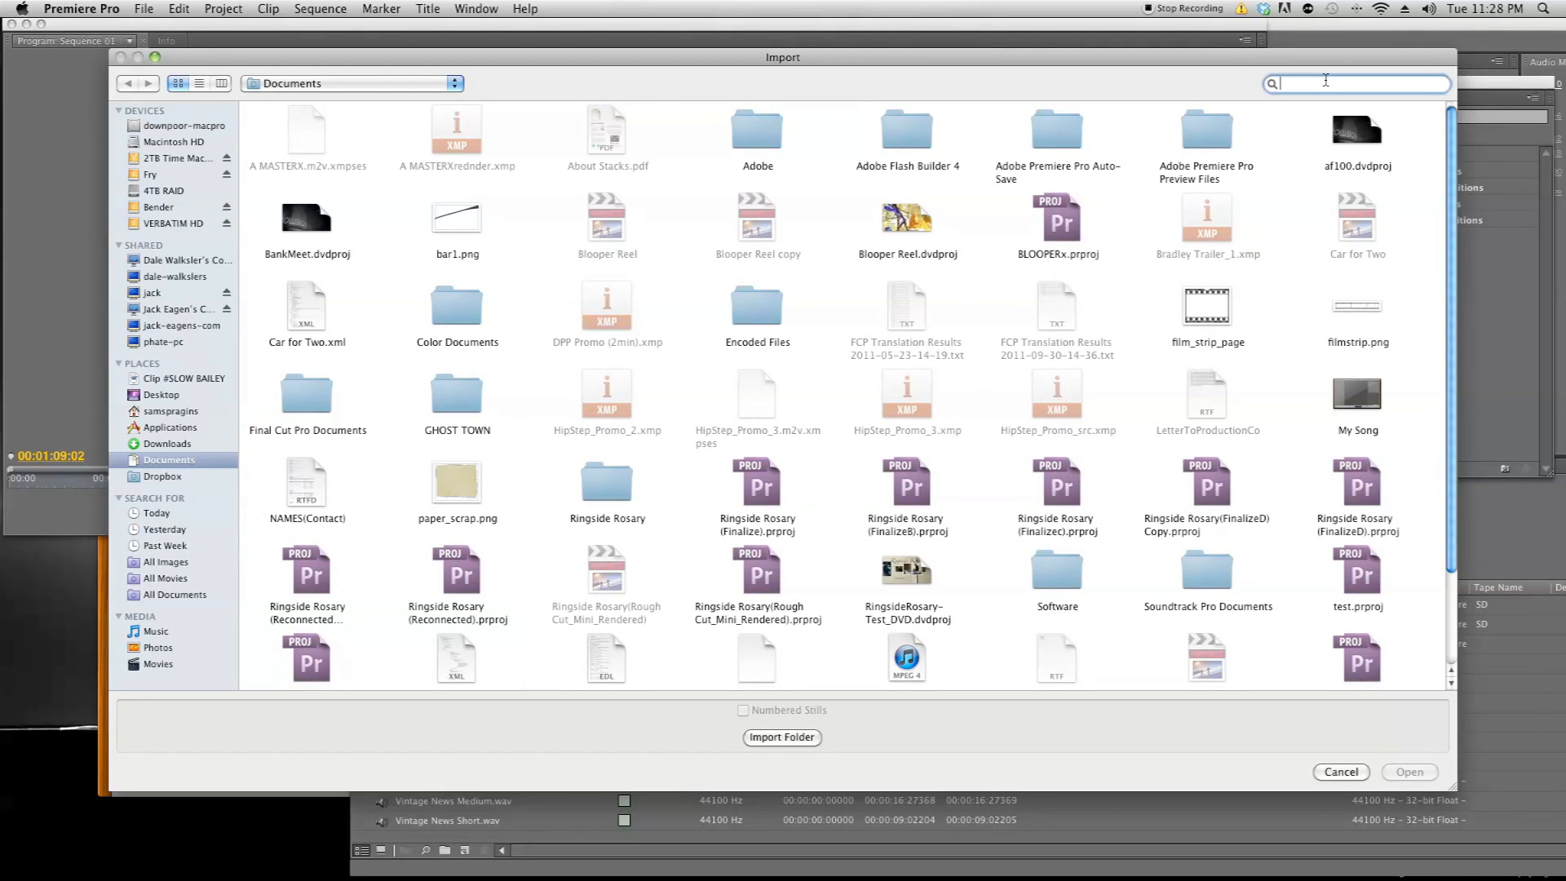
type("a")
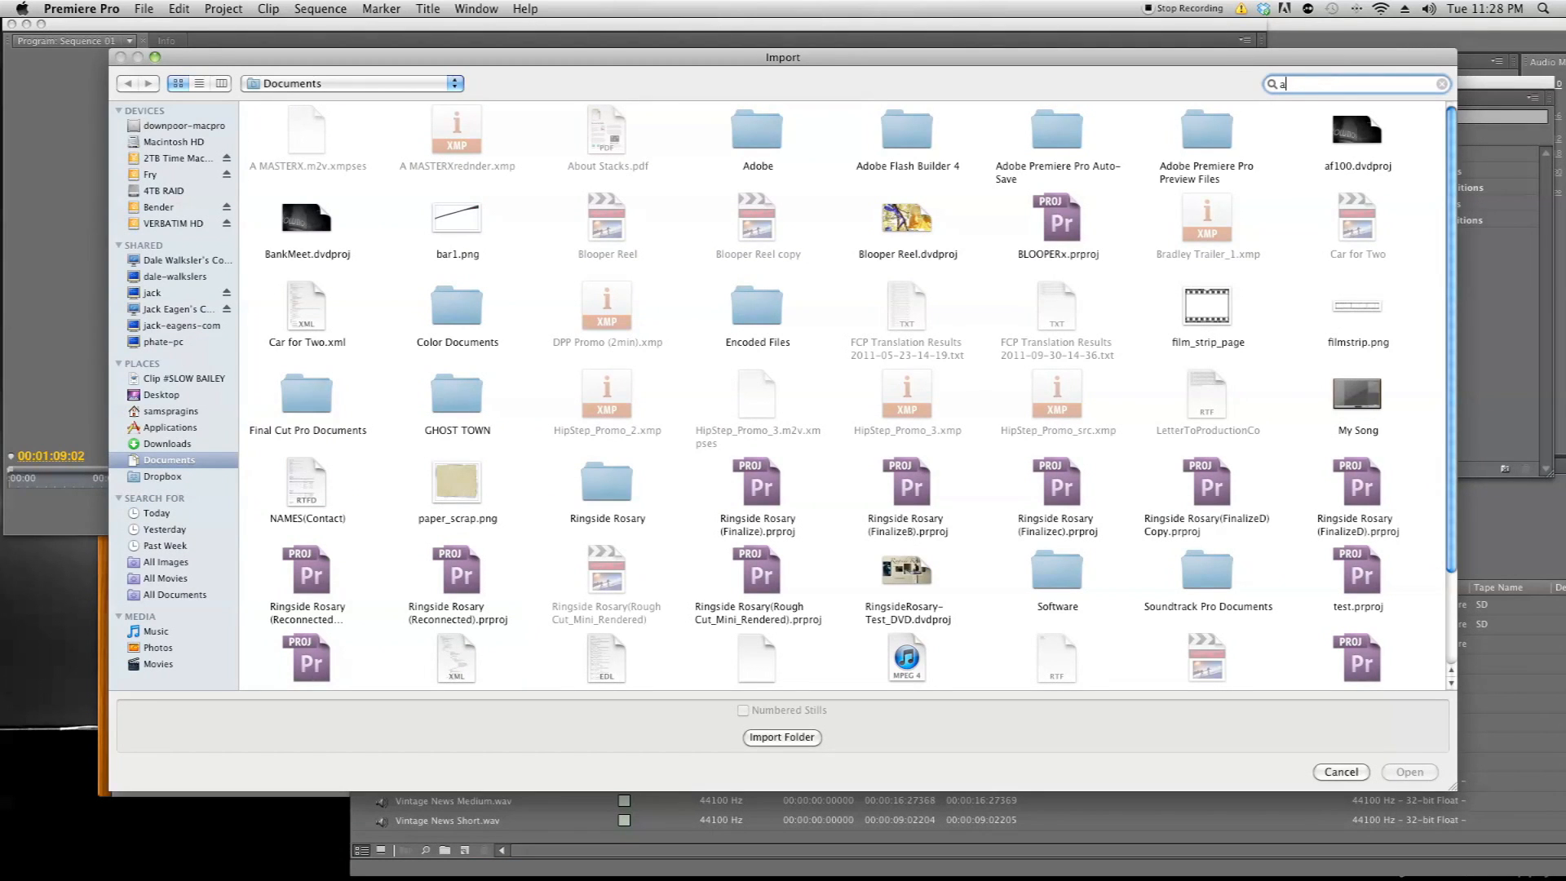
type("lien")
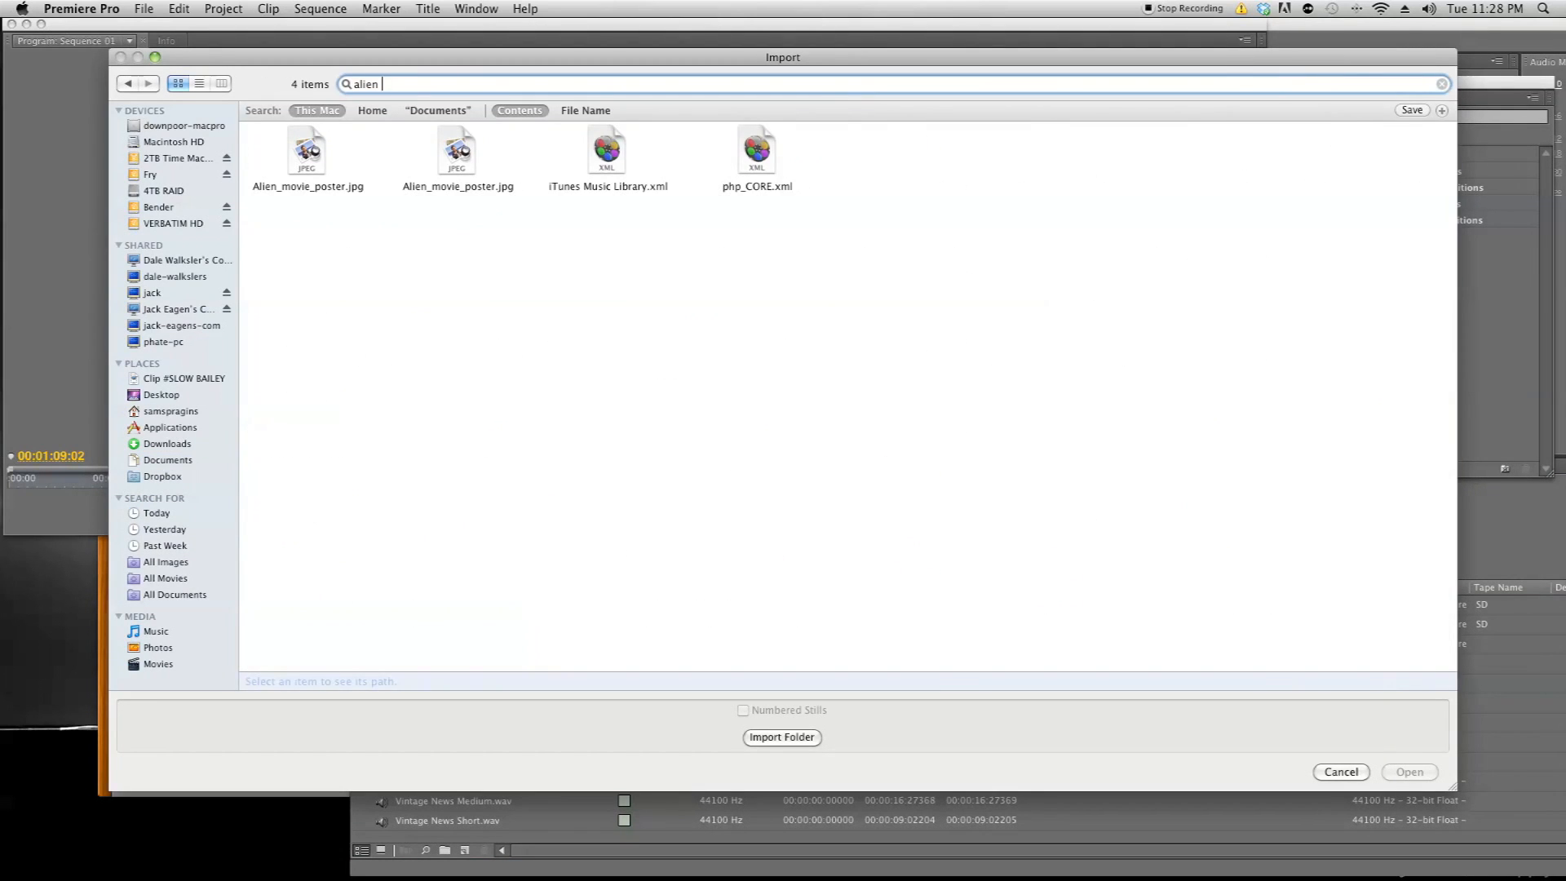
type("import")
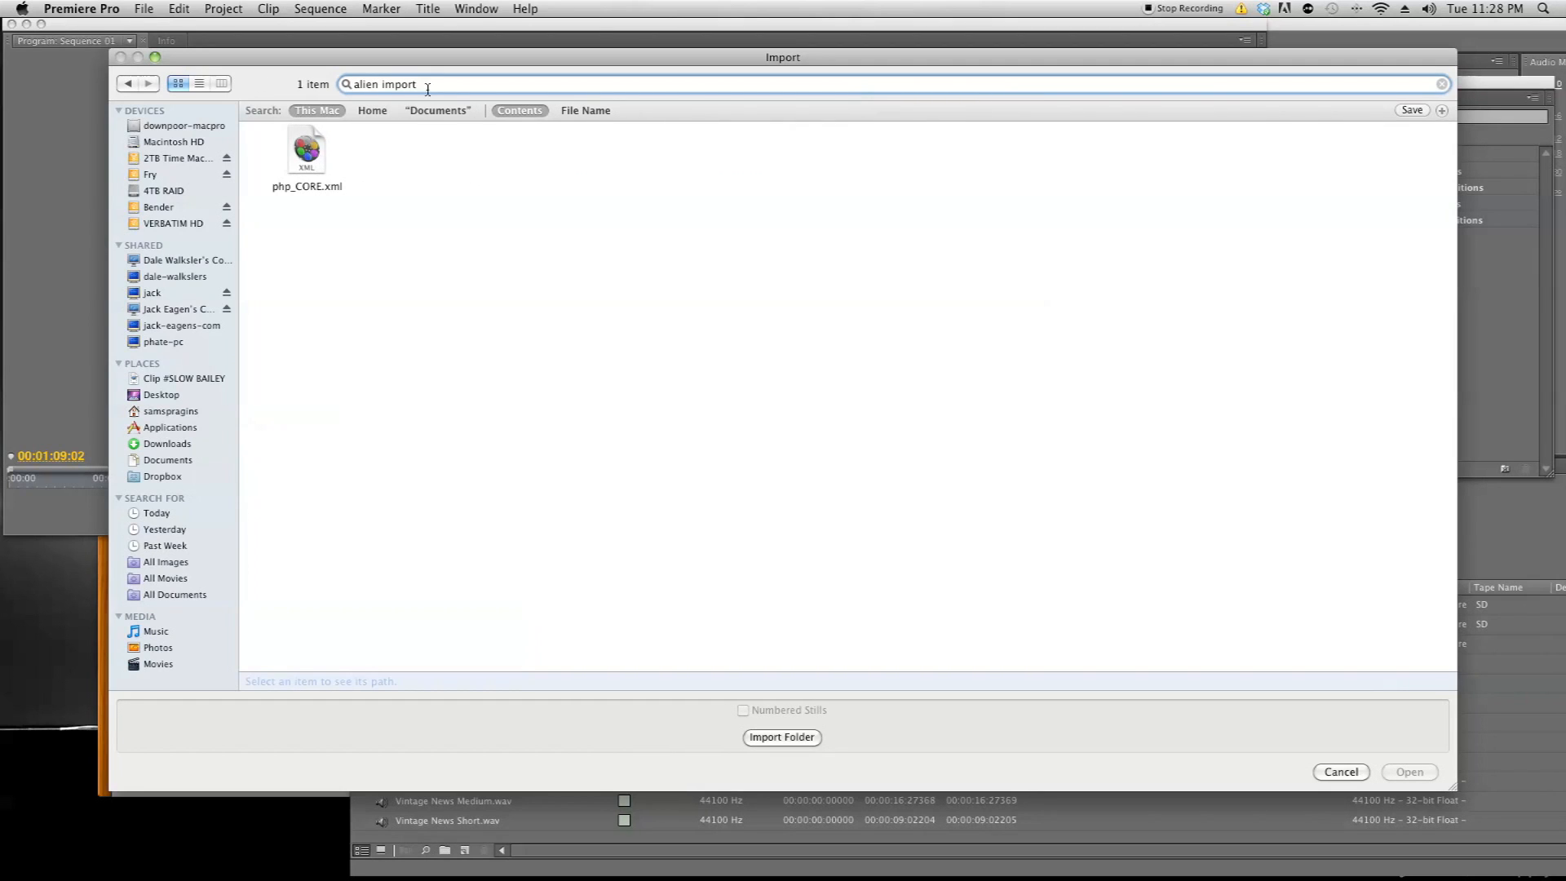
key("backspace")
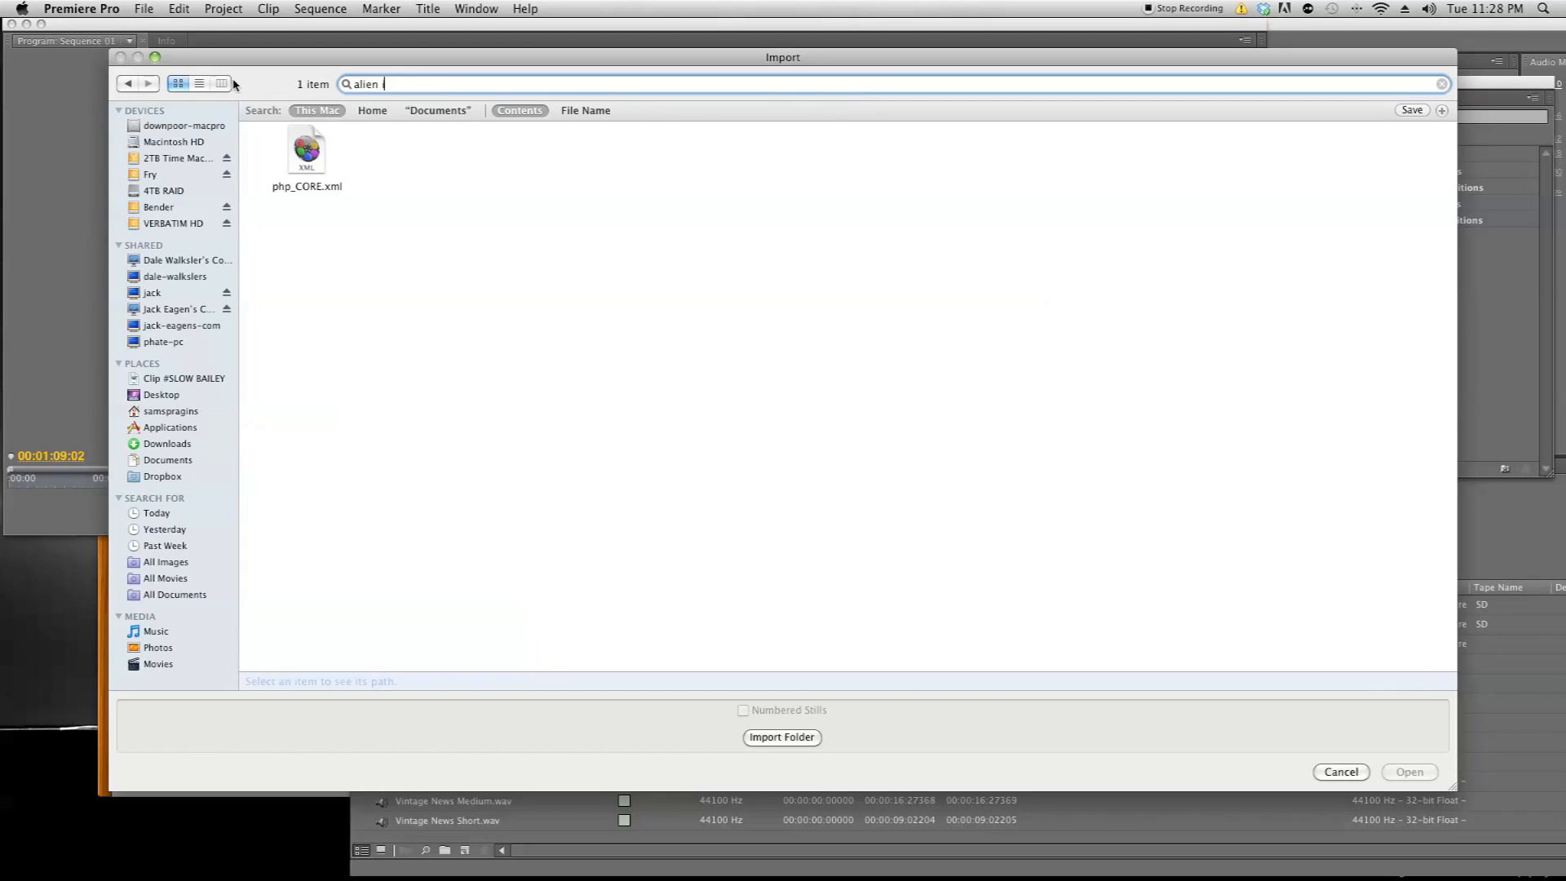
left_click(1441, 84)
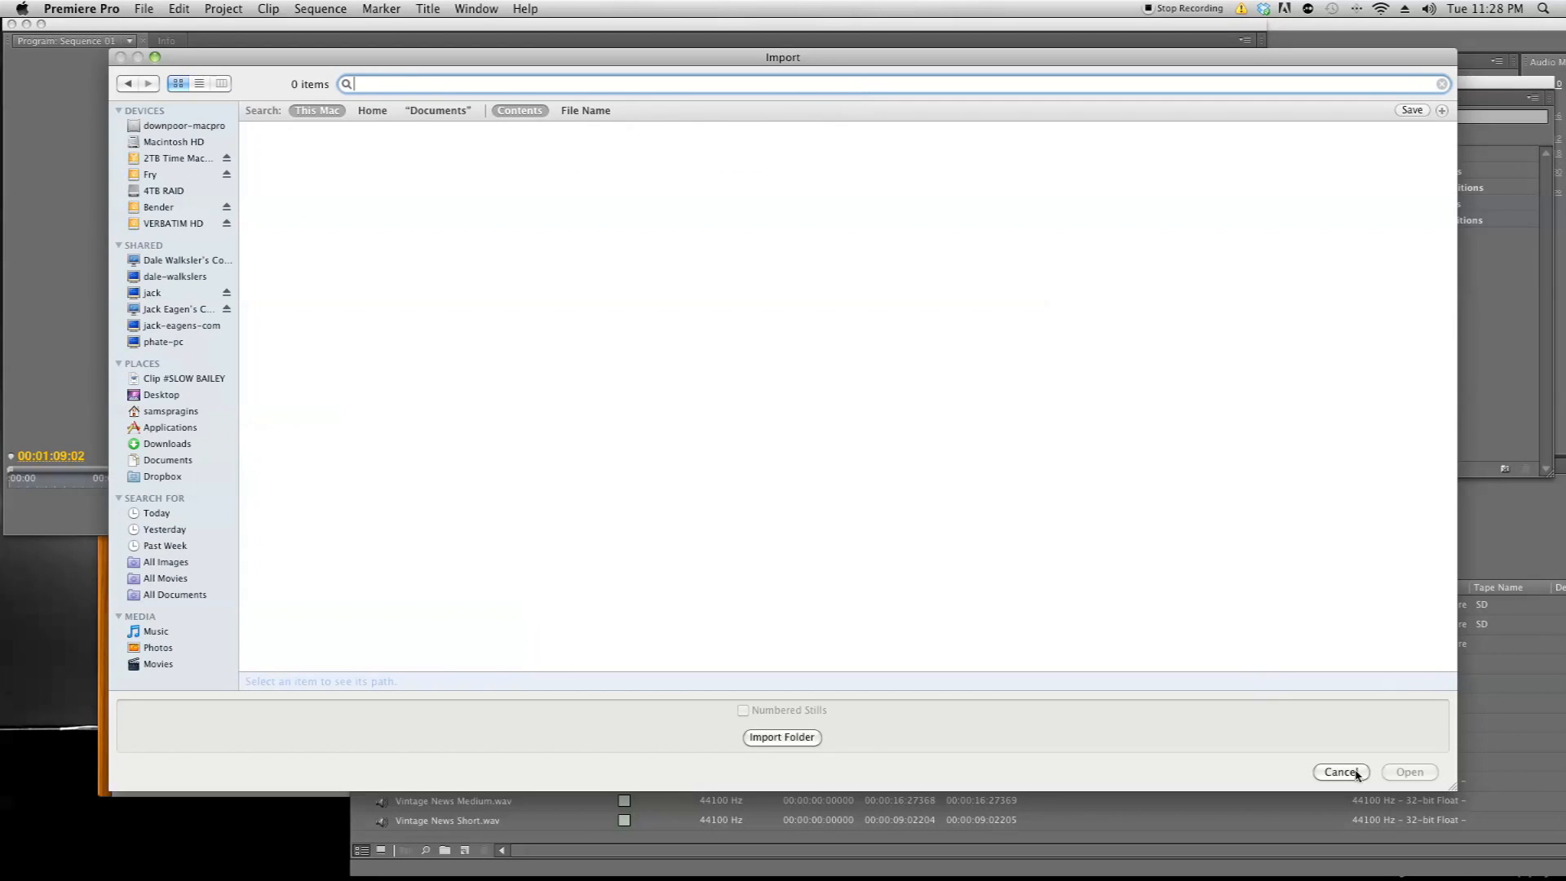
left_click(1338, 771)
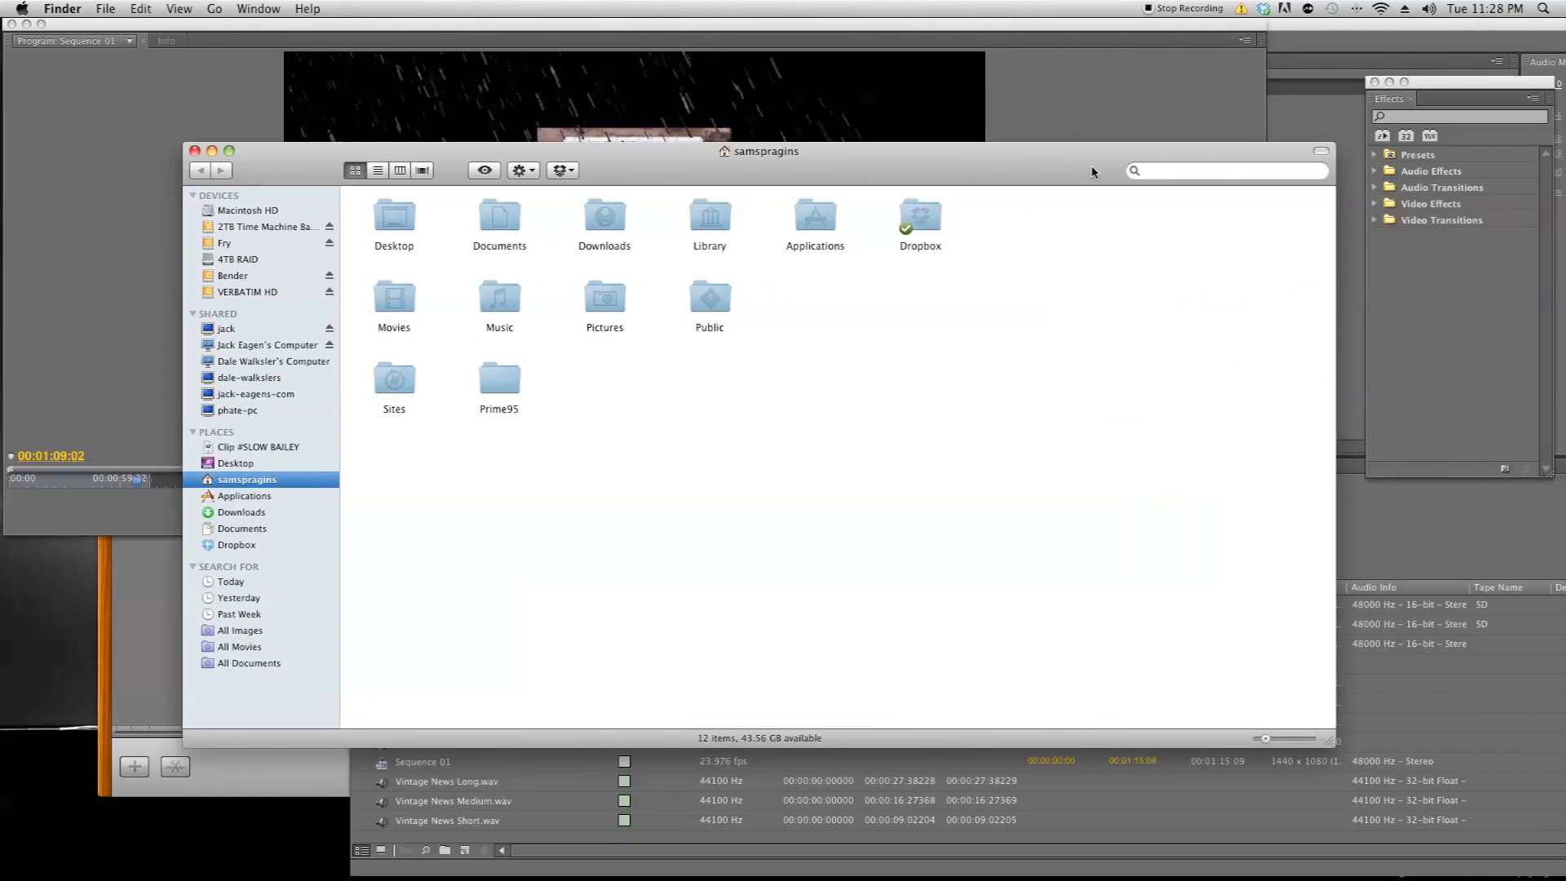
Search Finder for 'alien impa' and open Alien Impact.caf with Soundtrack Pro.
left_click(1223, 170)
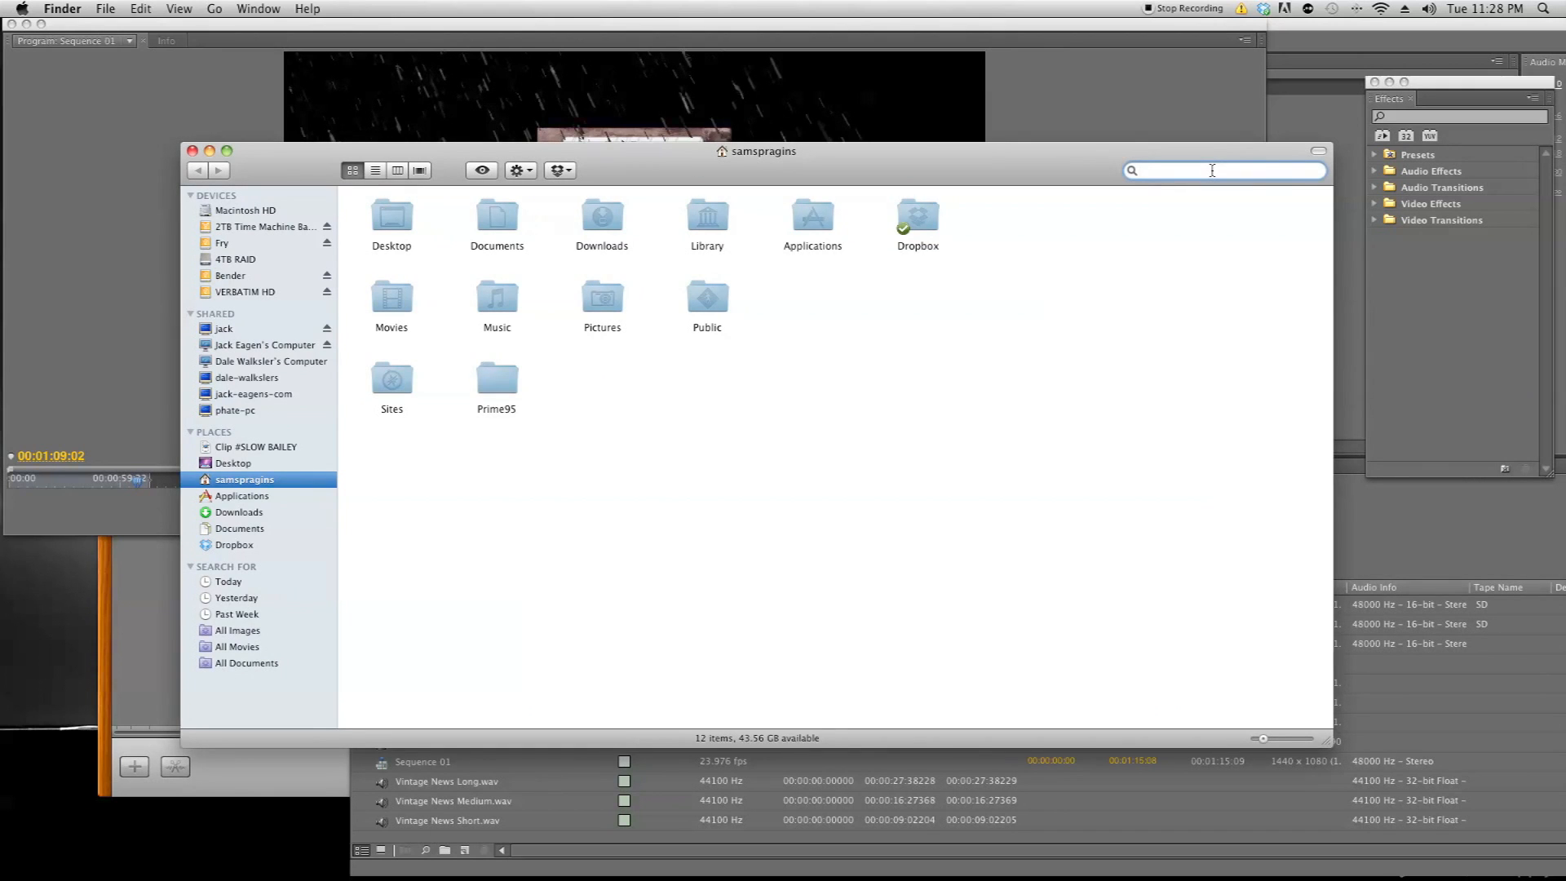
type("alien impa")
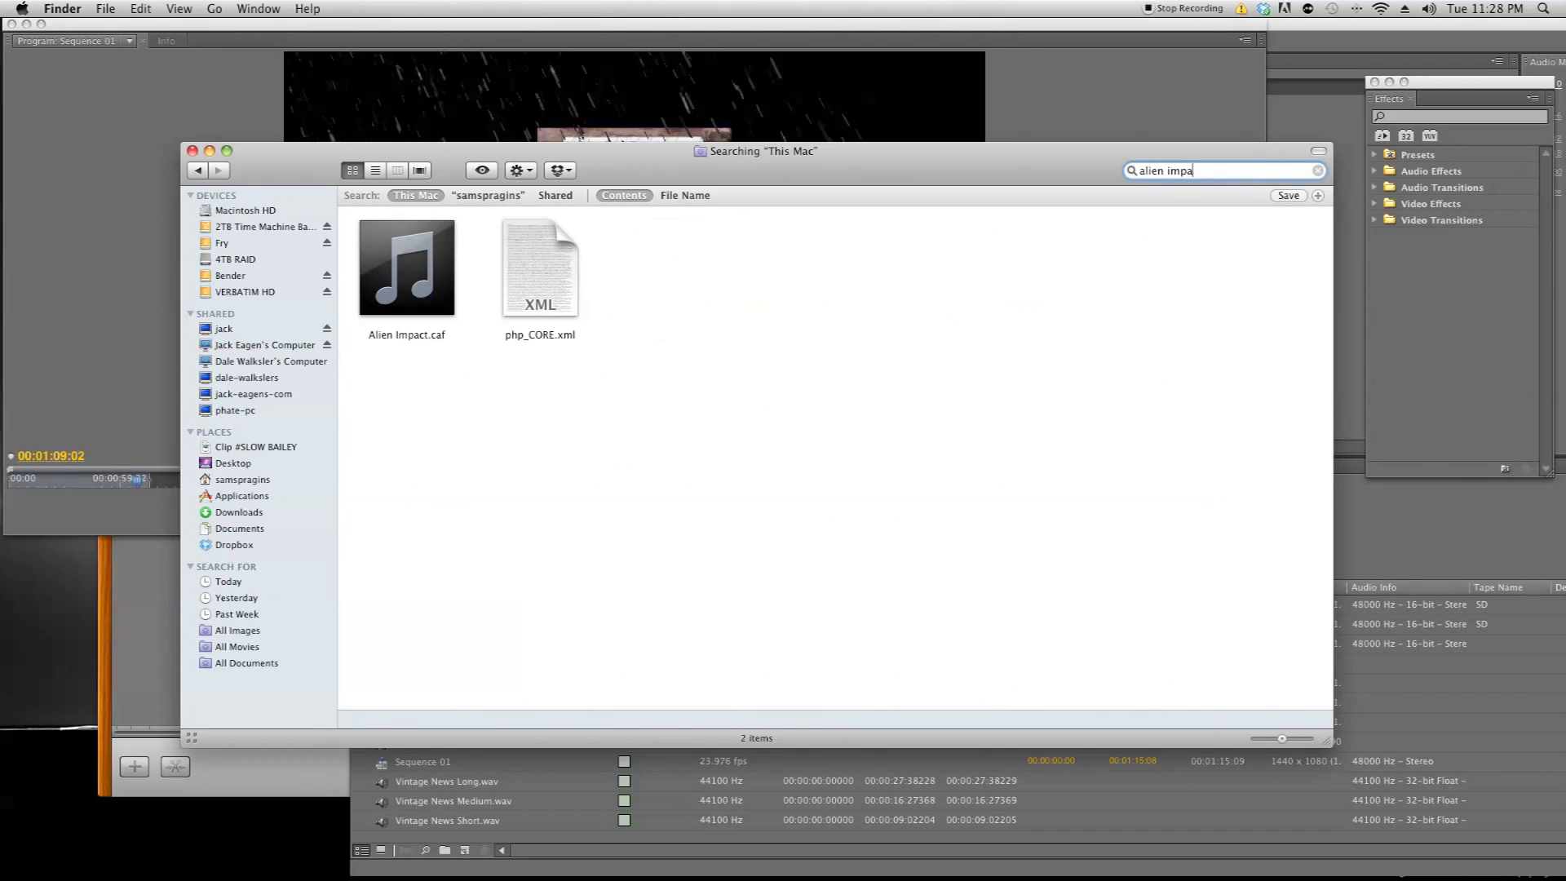
right_click(407, 266)
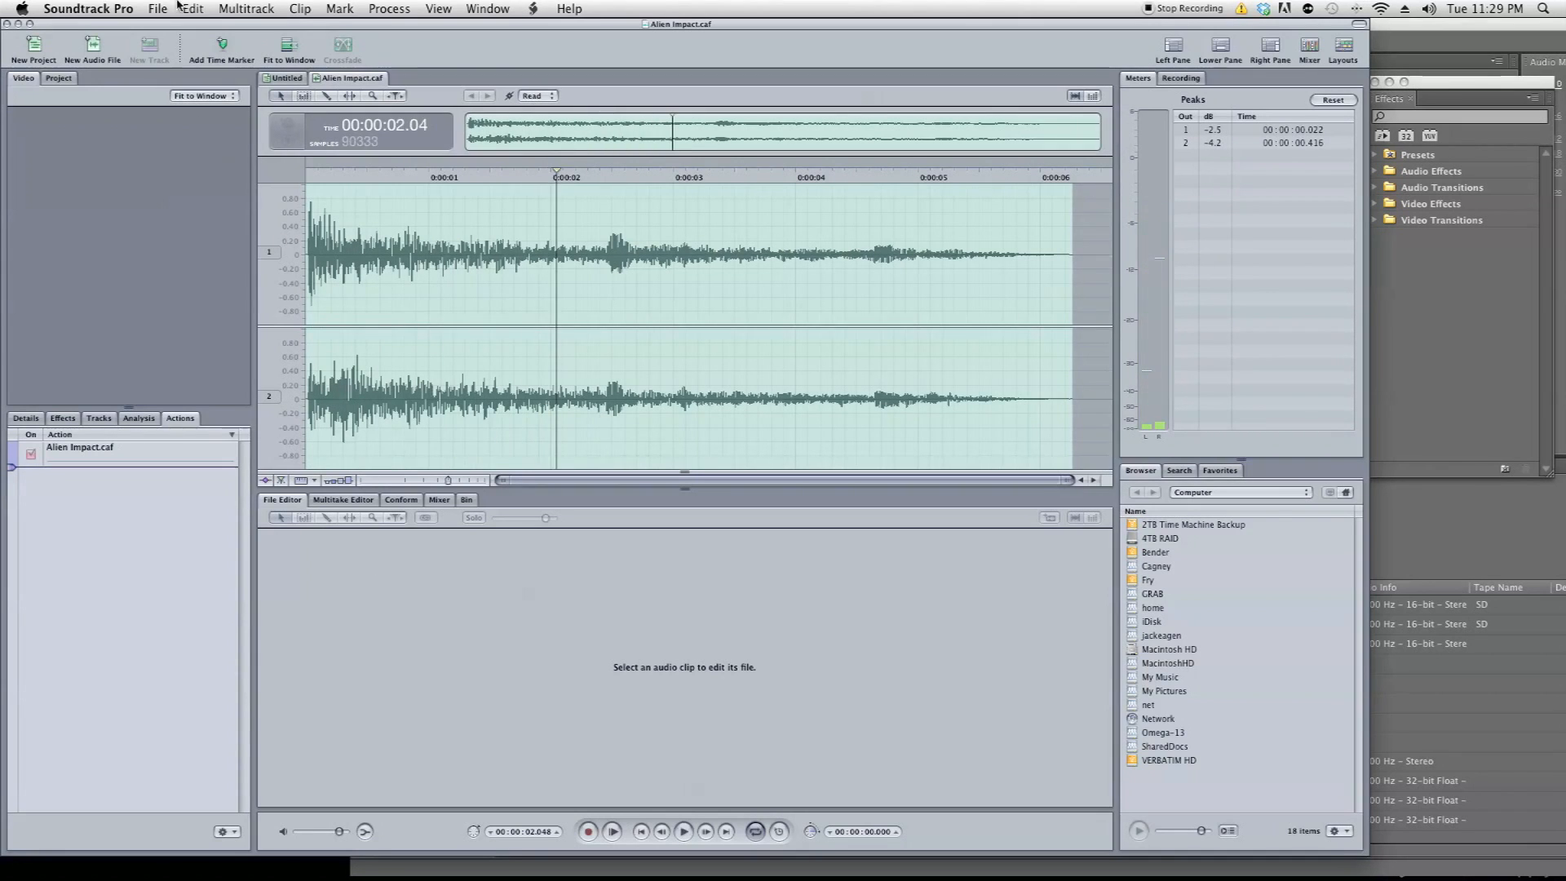
Export Alien Impact as a WAVE File into the Booms folder and return to Premiere Pro.
left_click(157, 8)
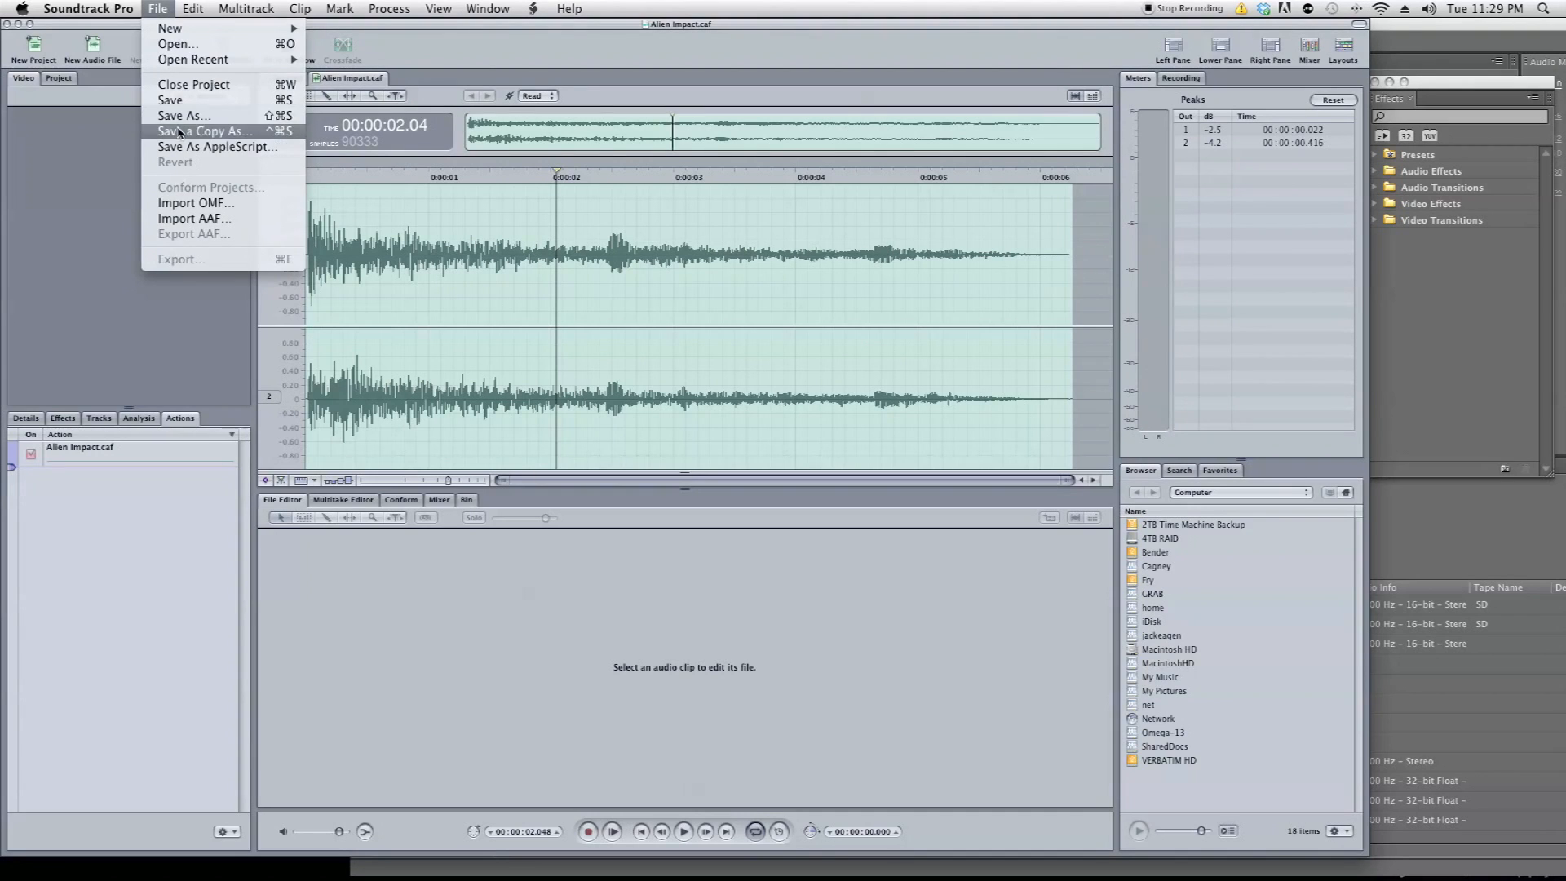
mouse_move(217, 146)
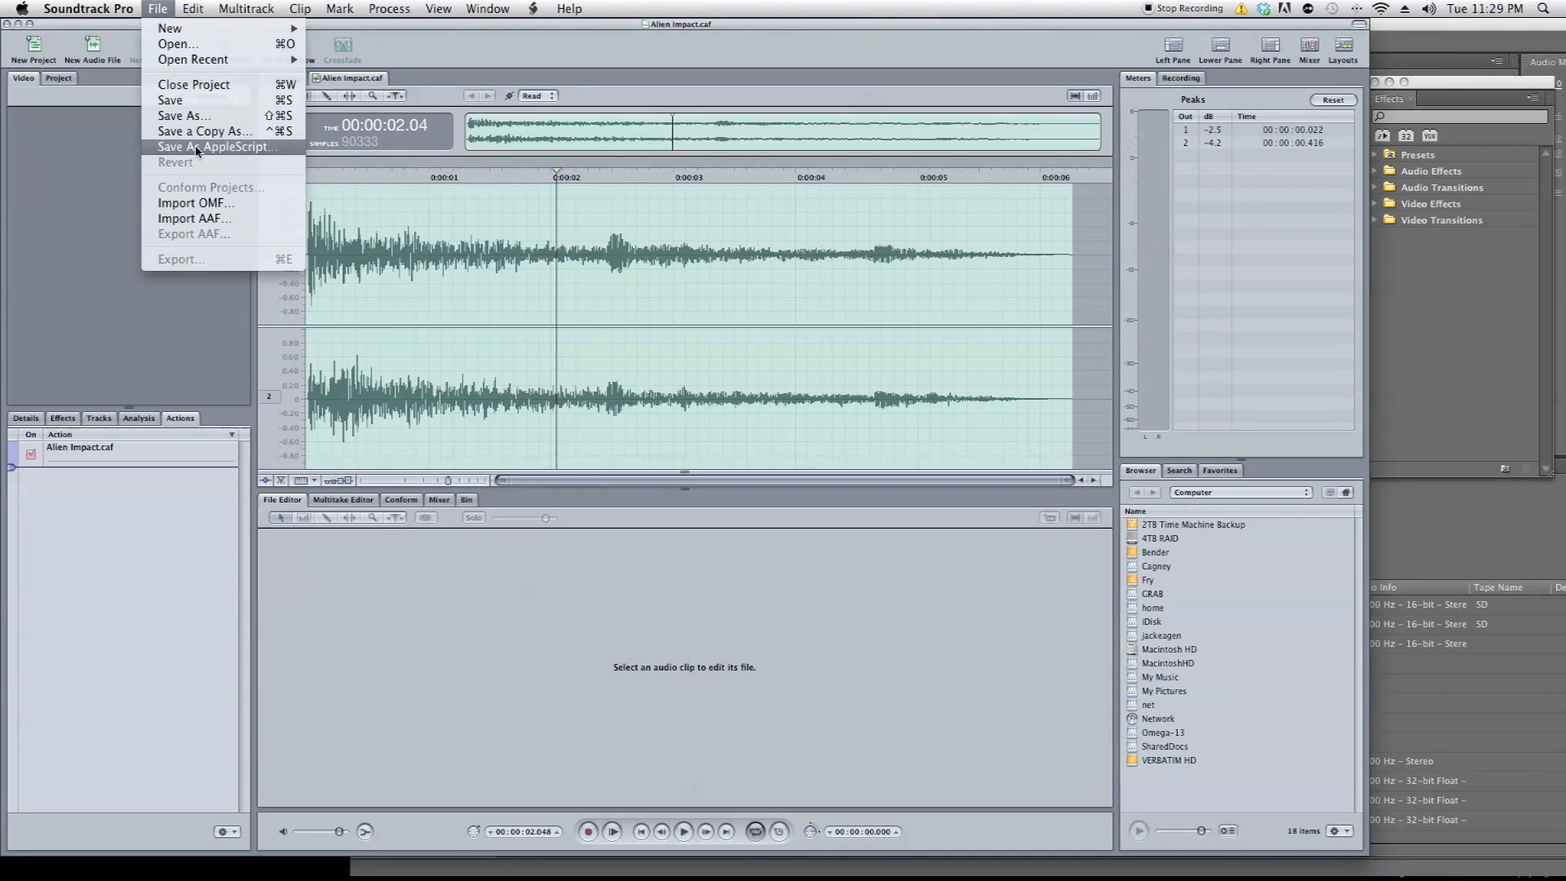
left_click(181, 259)
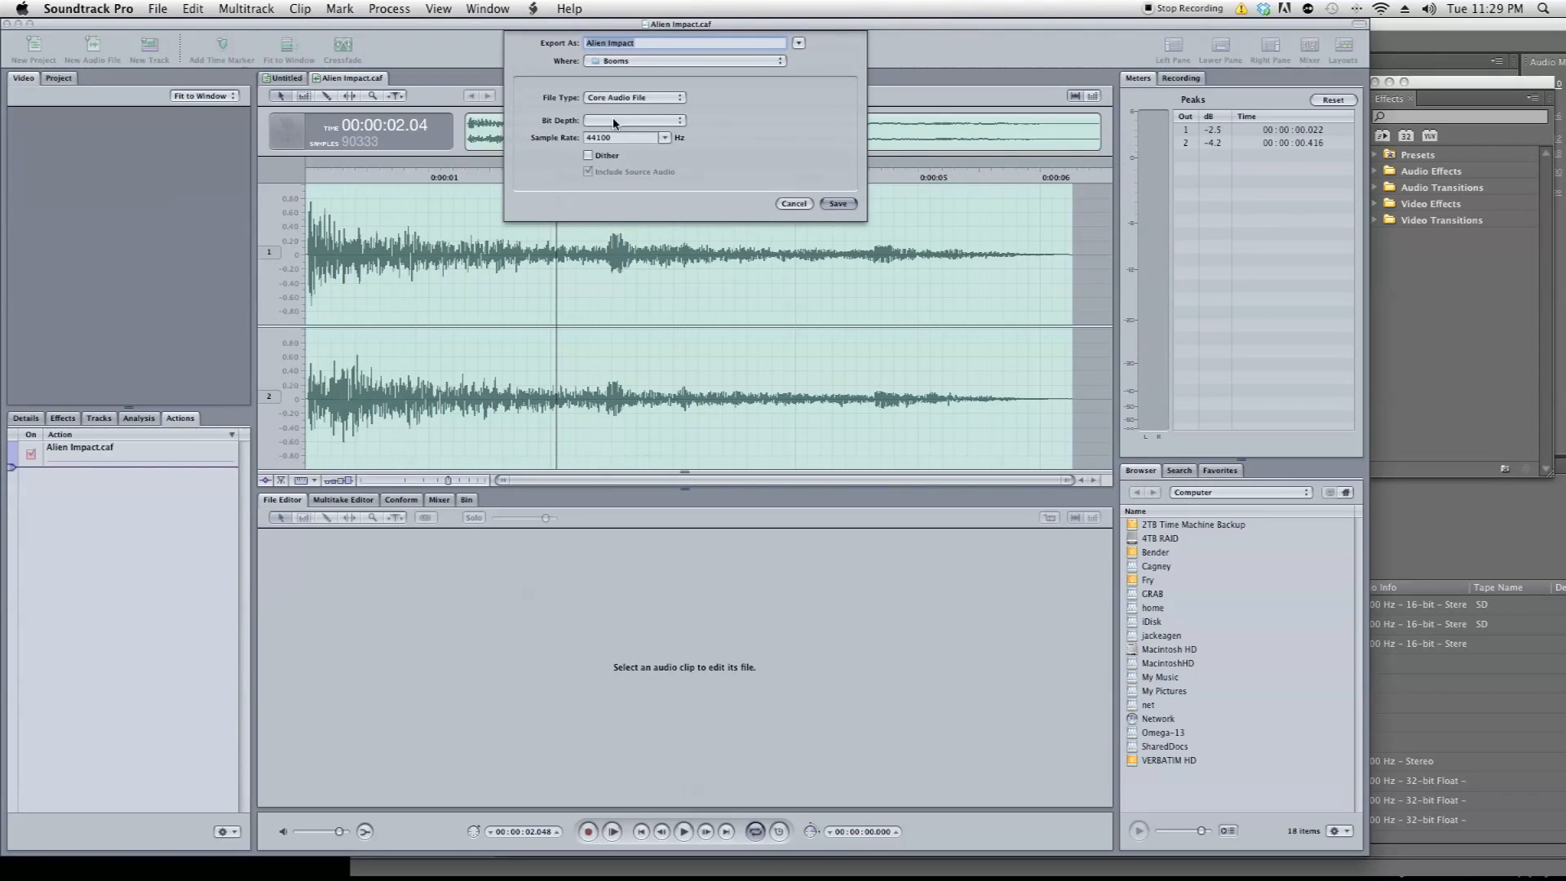
left_click(633, 96)
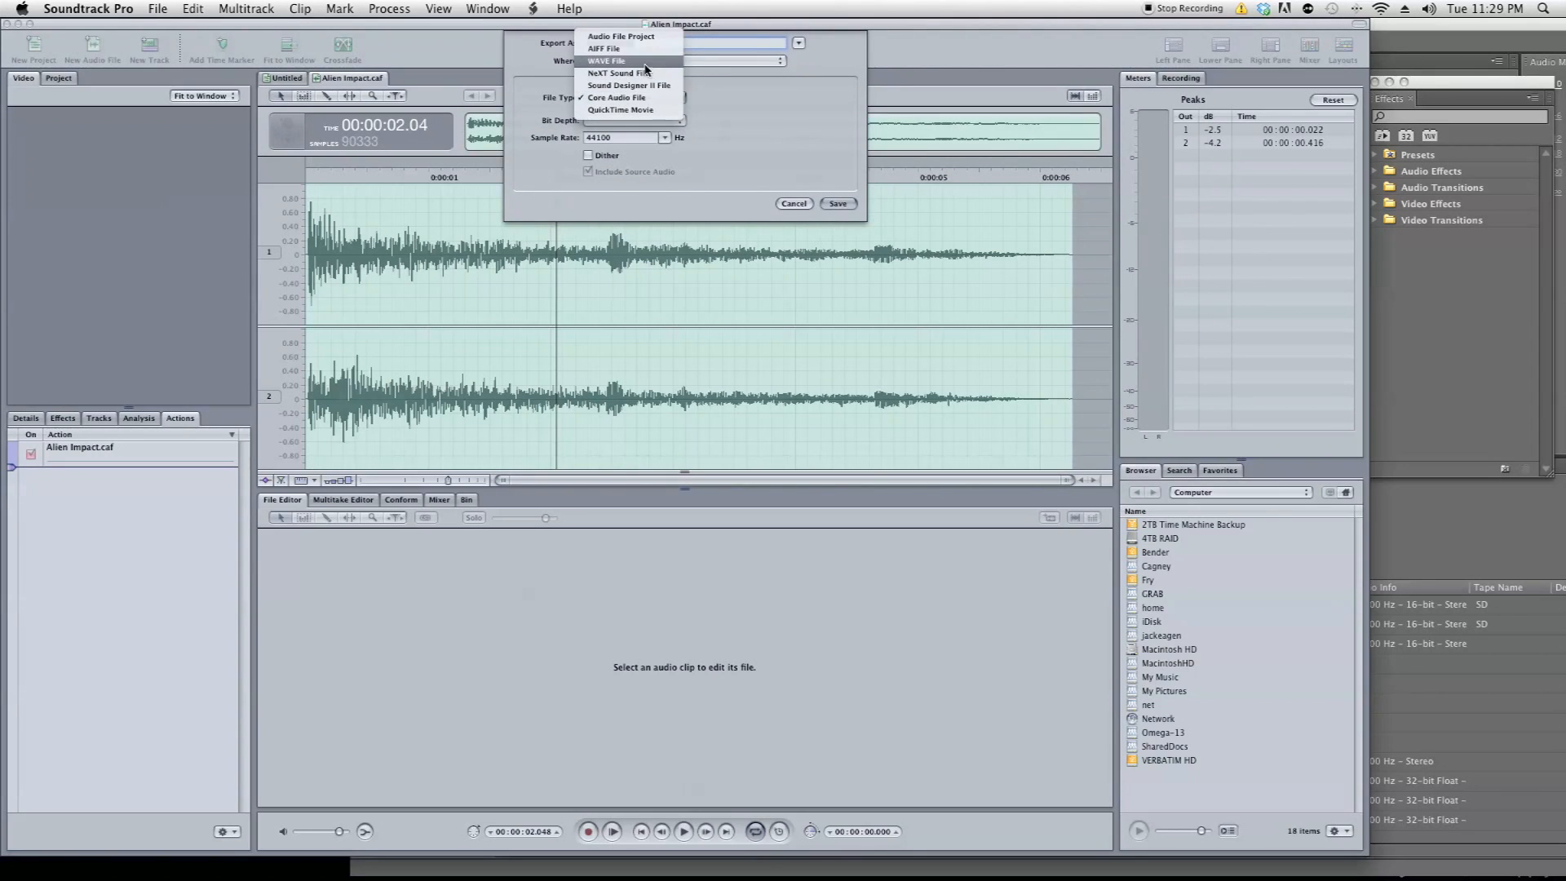
left_click(607, 60)
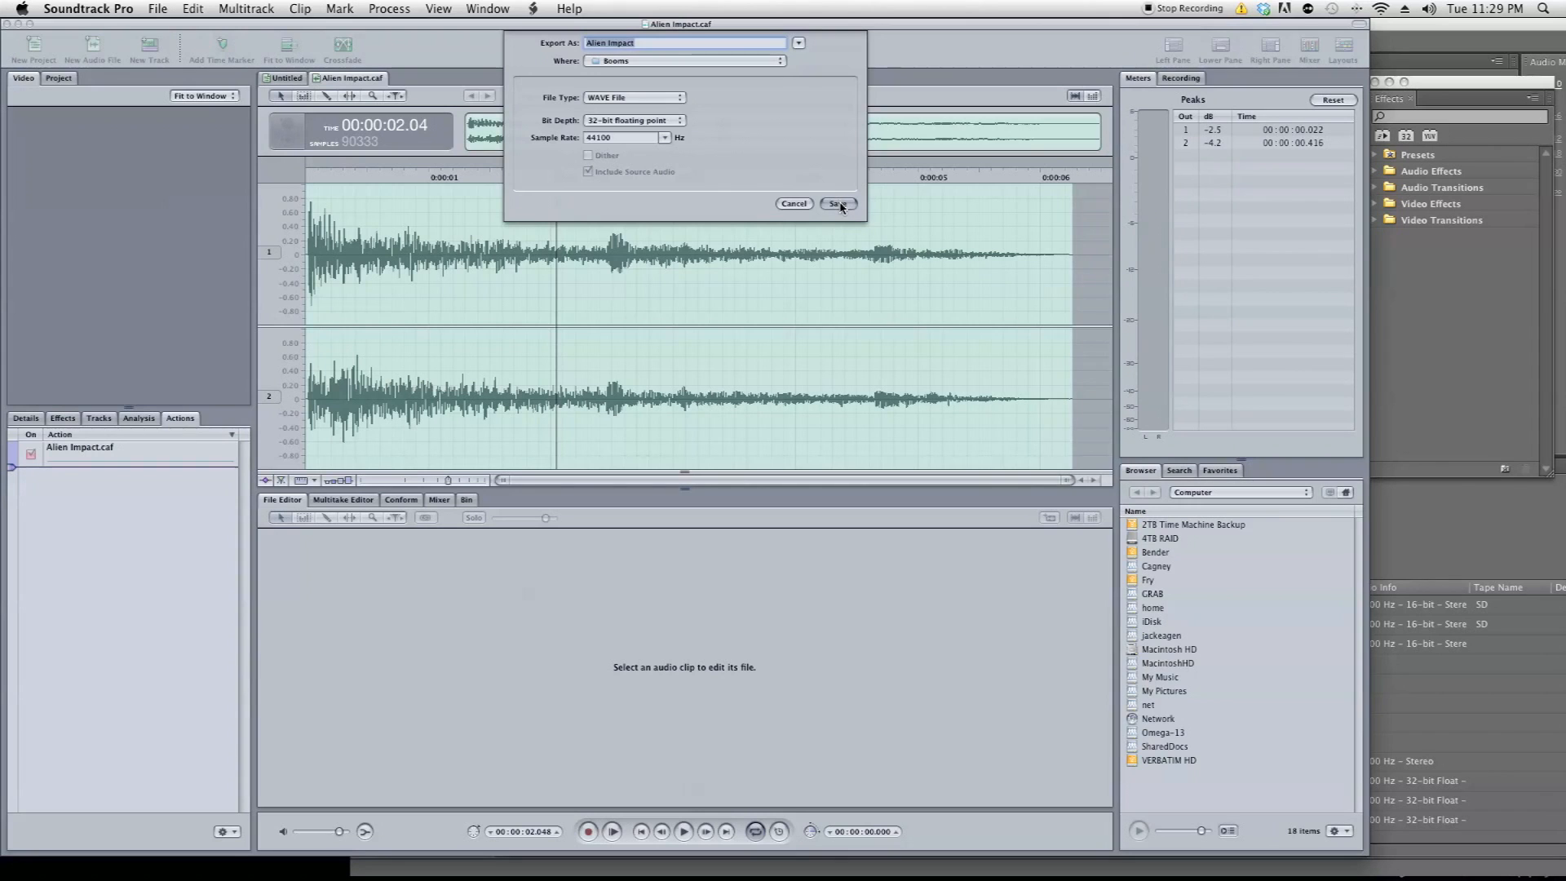
left_click(837, 204)
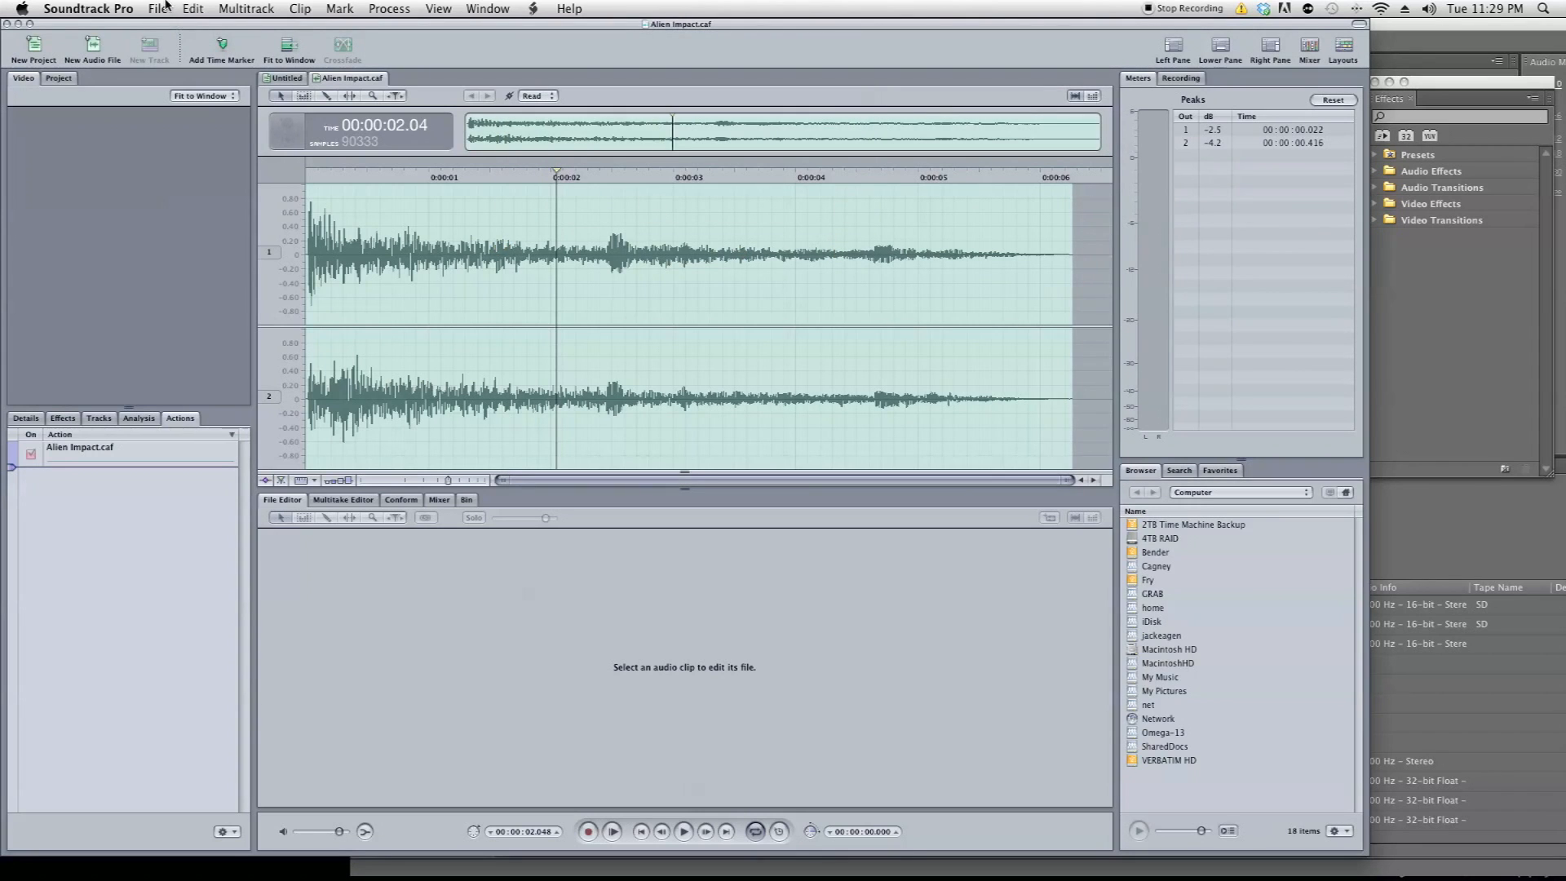
mouse_move(233, 47)
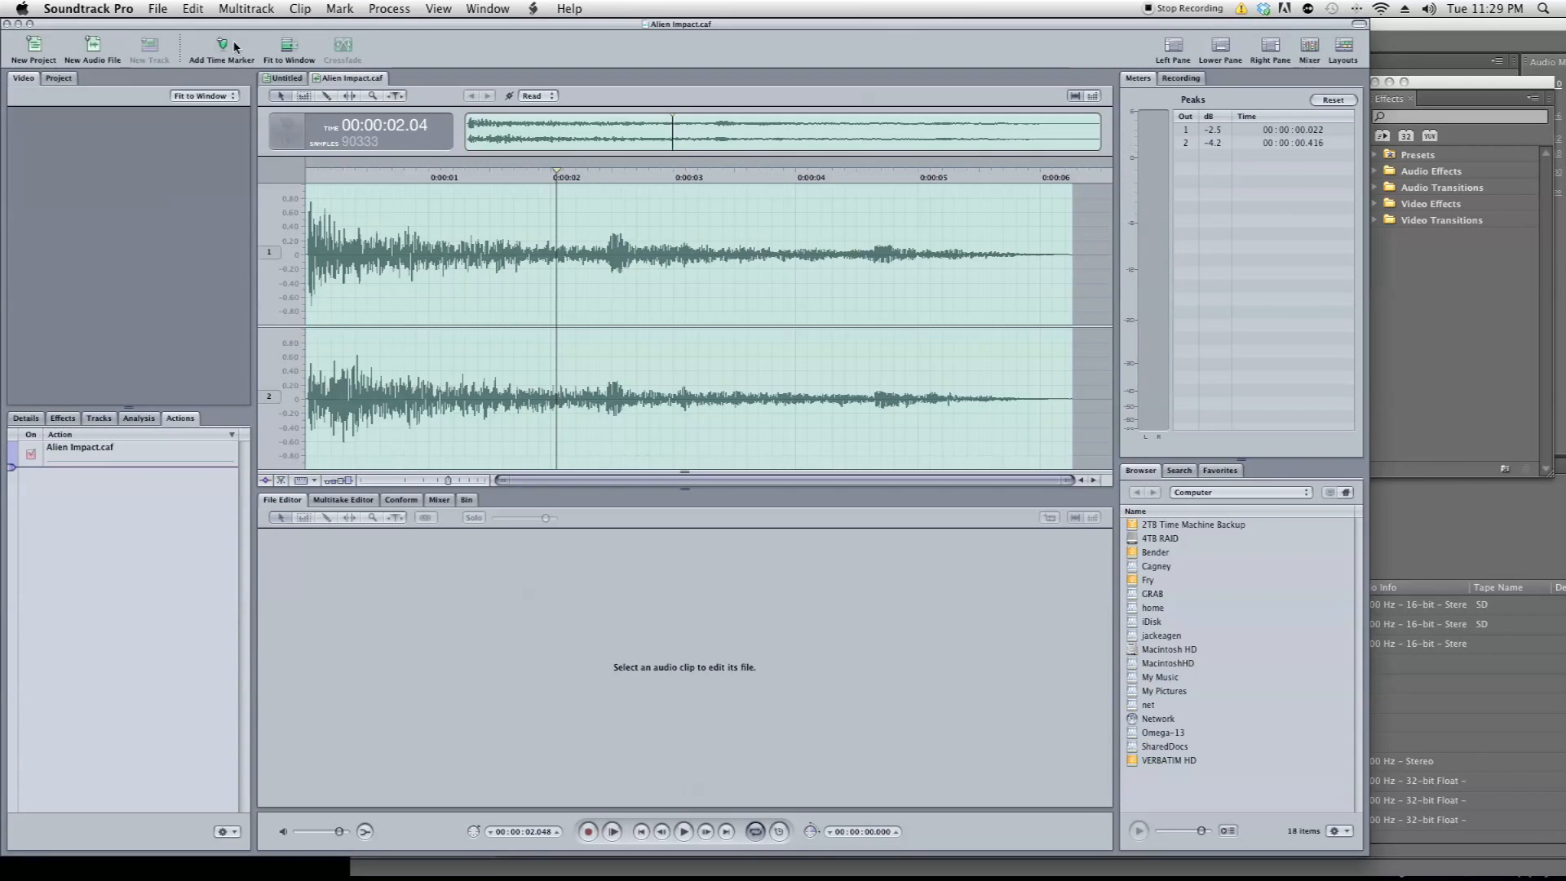
left_click(89, 8)
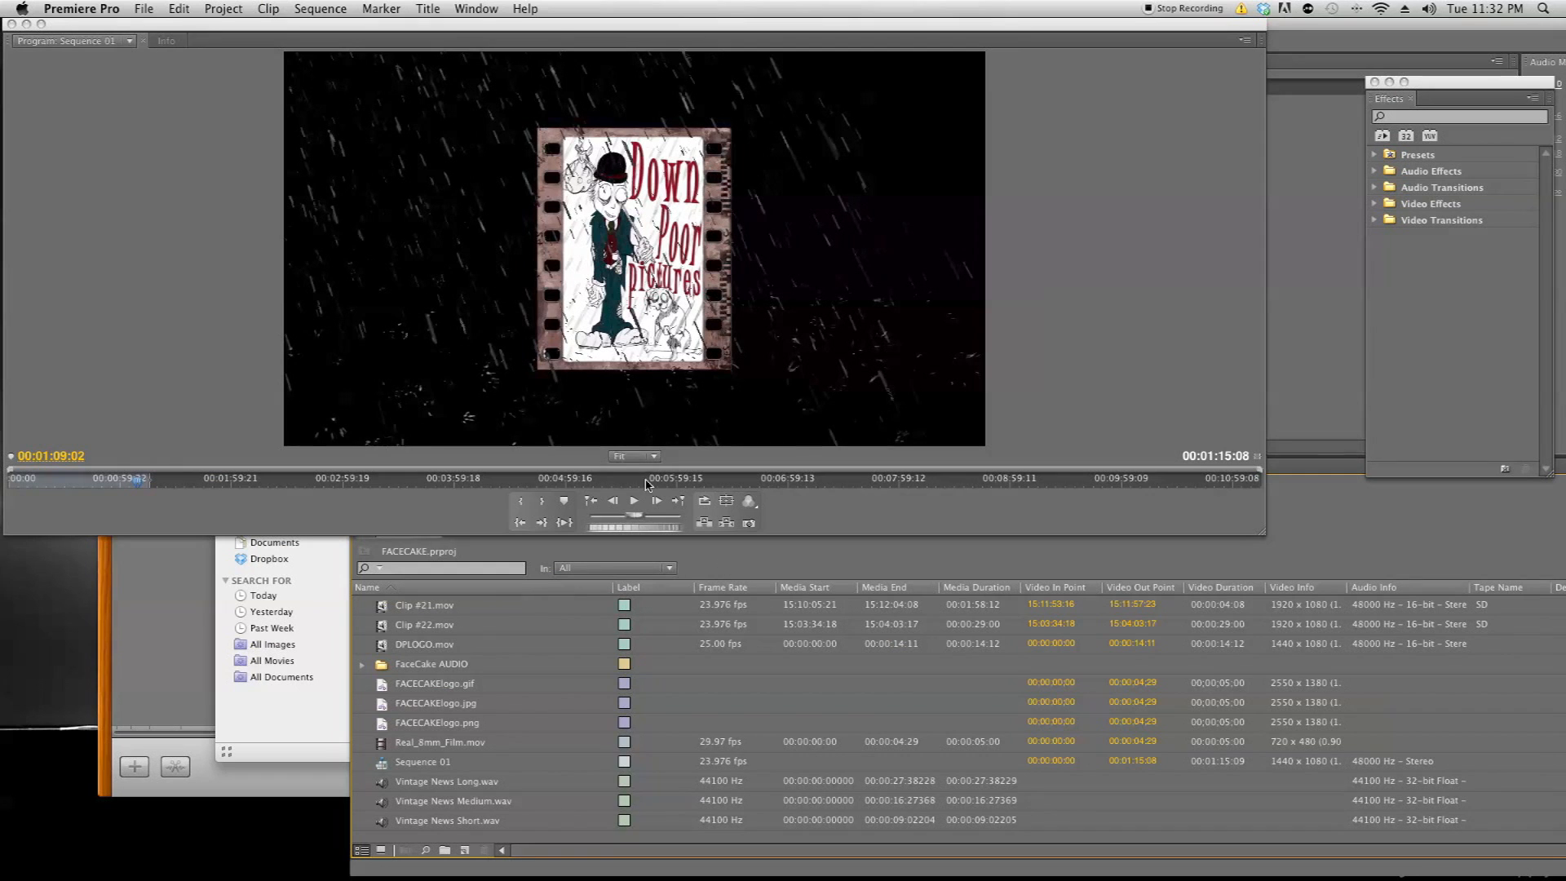
mouse_move(1004, 277)
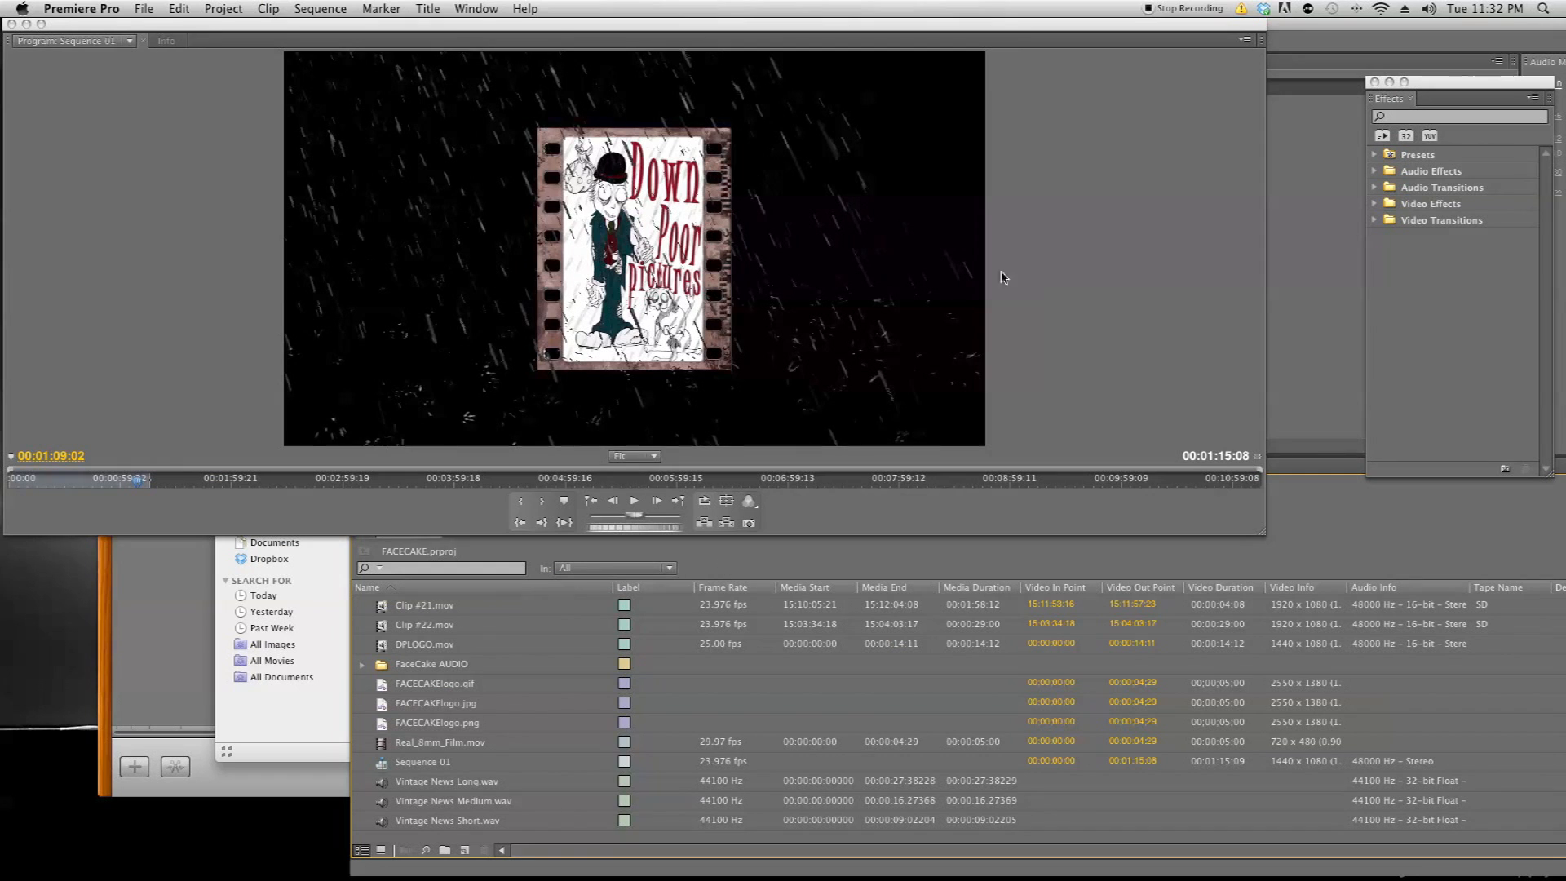
mouse_move(331, 660)
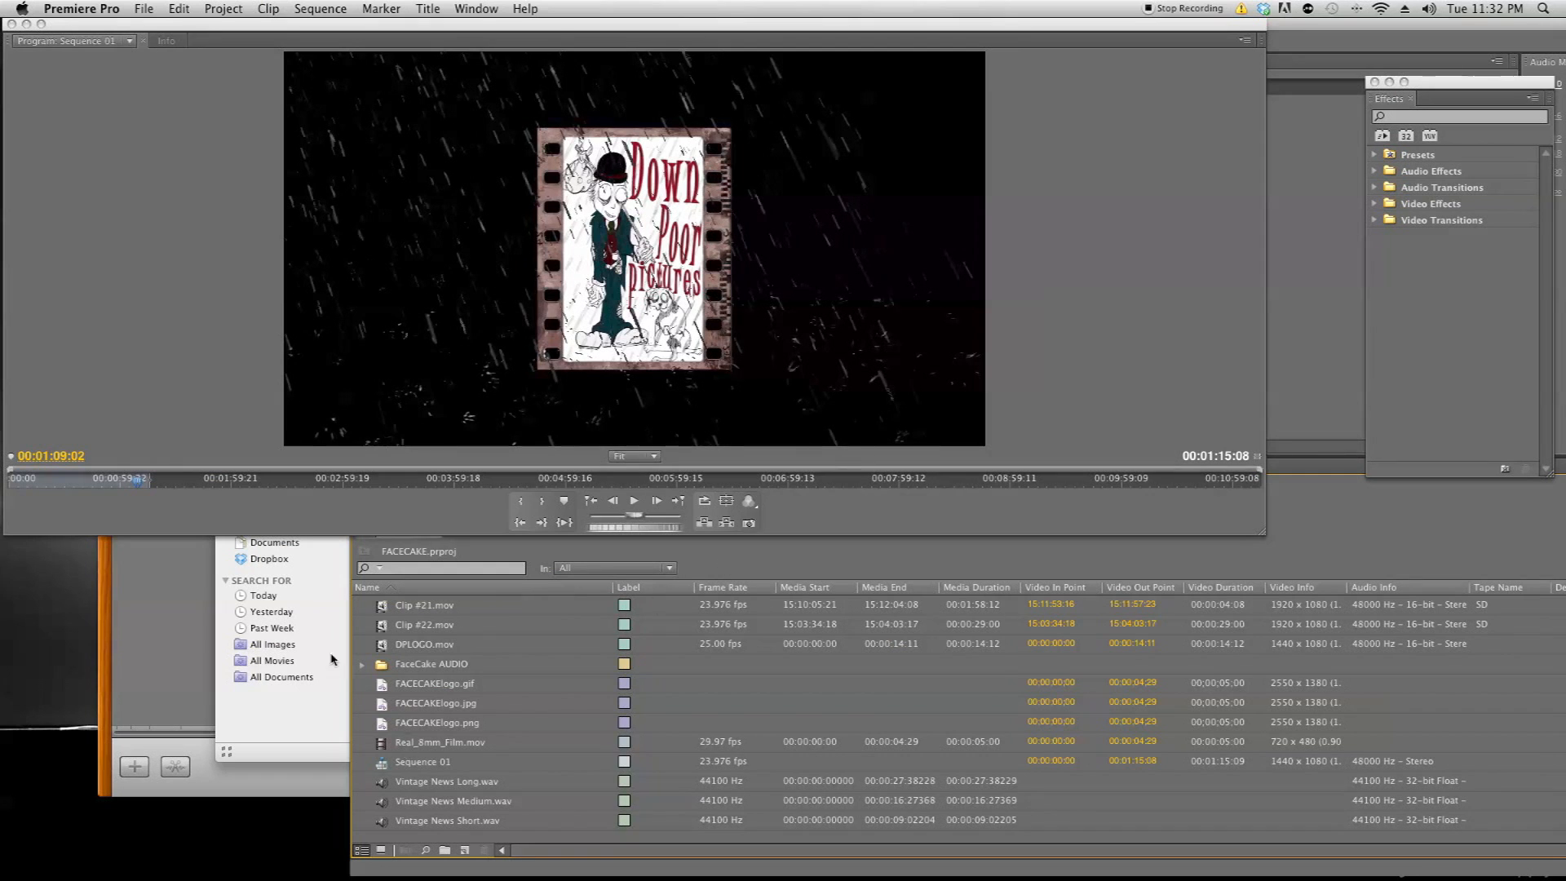
mouse_move(726, 775)
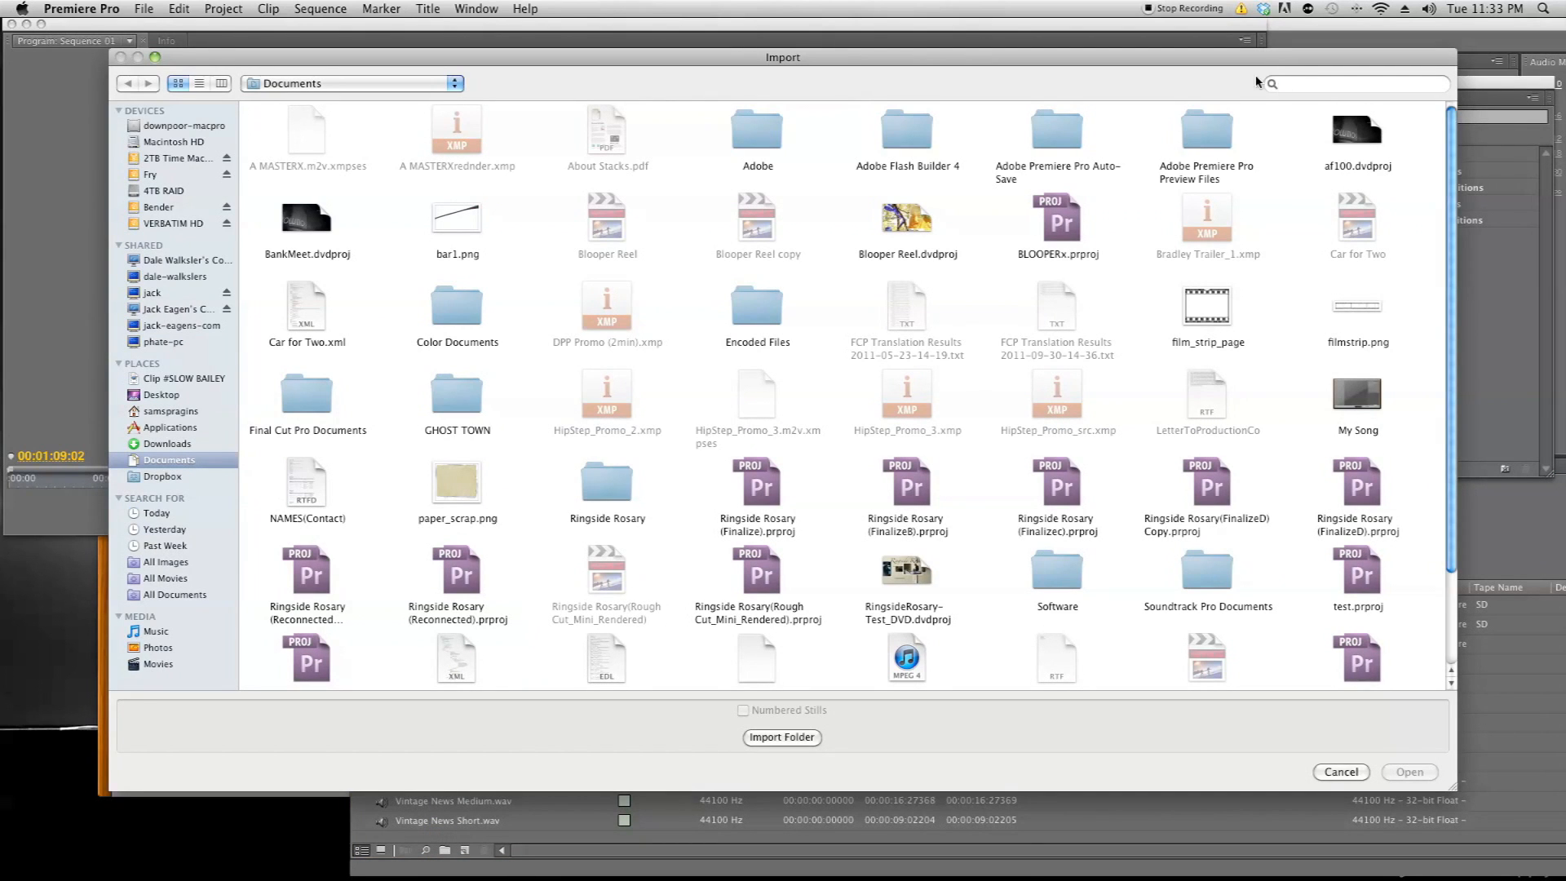
In the Import dialog, search 'alien impac' and check where the first result lives.
left_click(1354, 83)
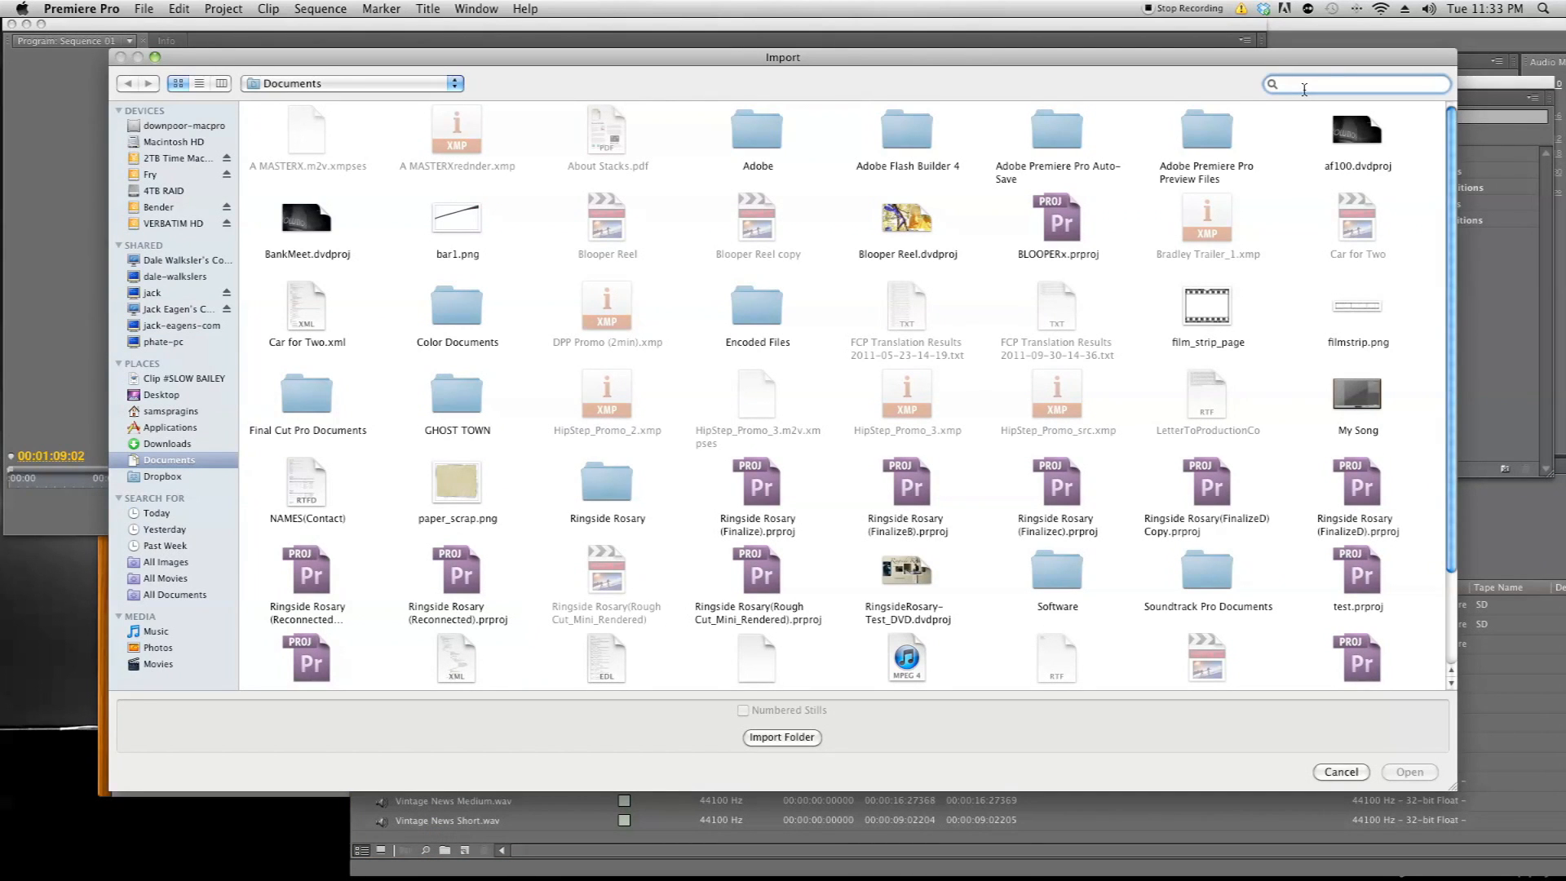
type("a")
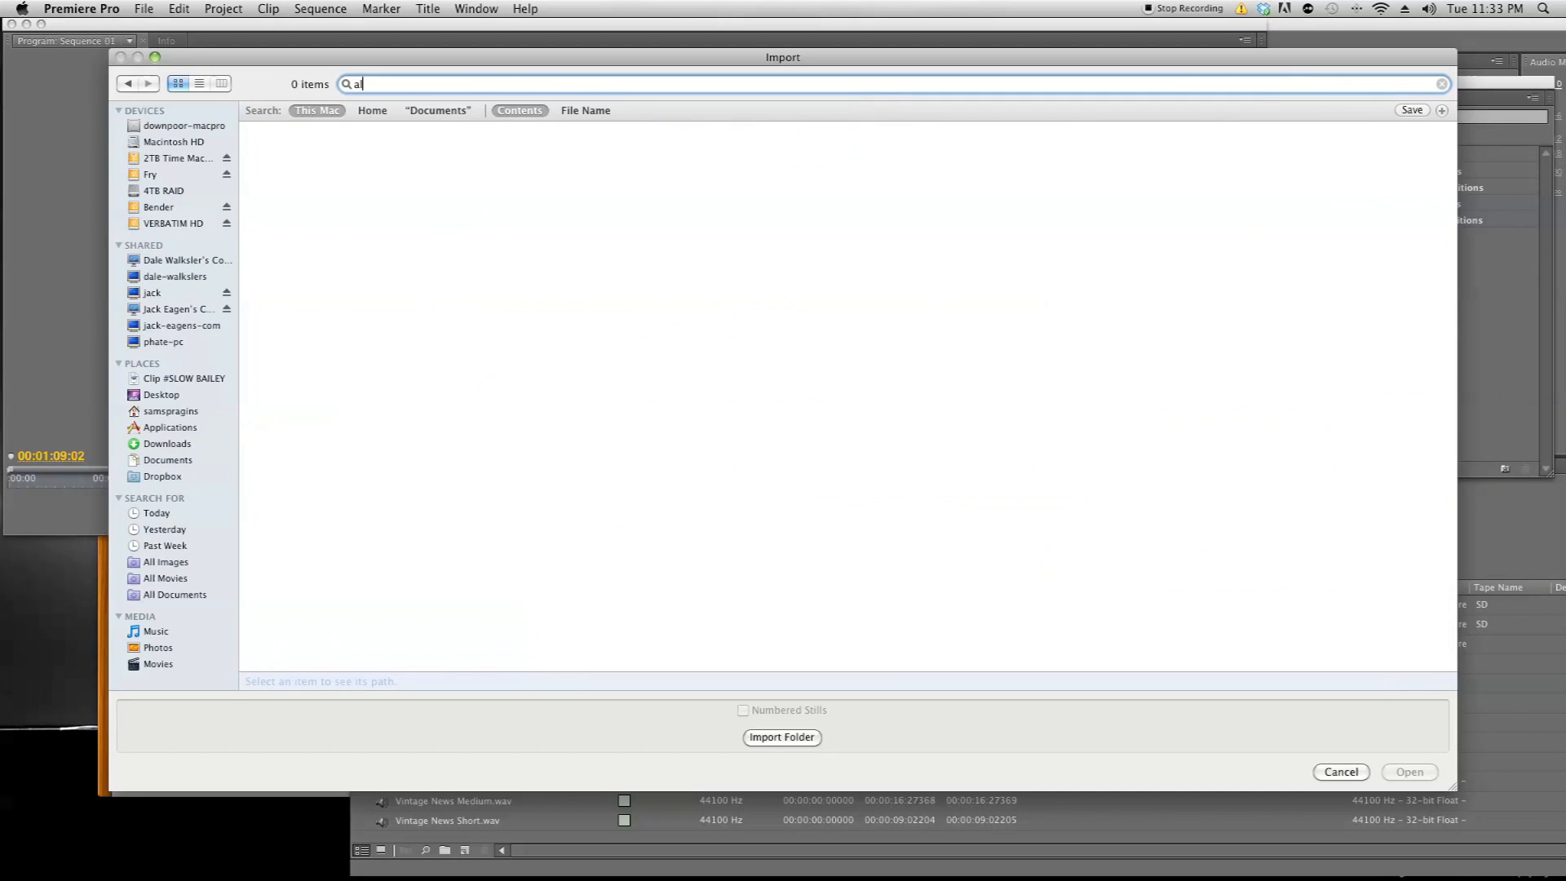
type("lien")
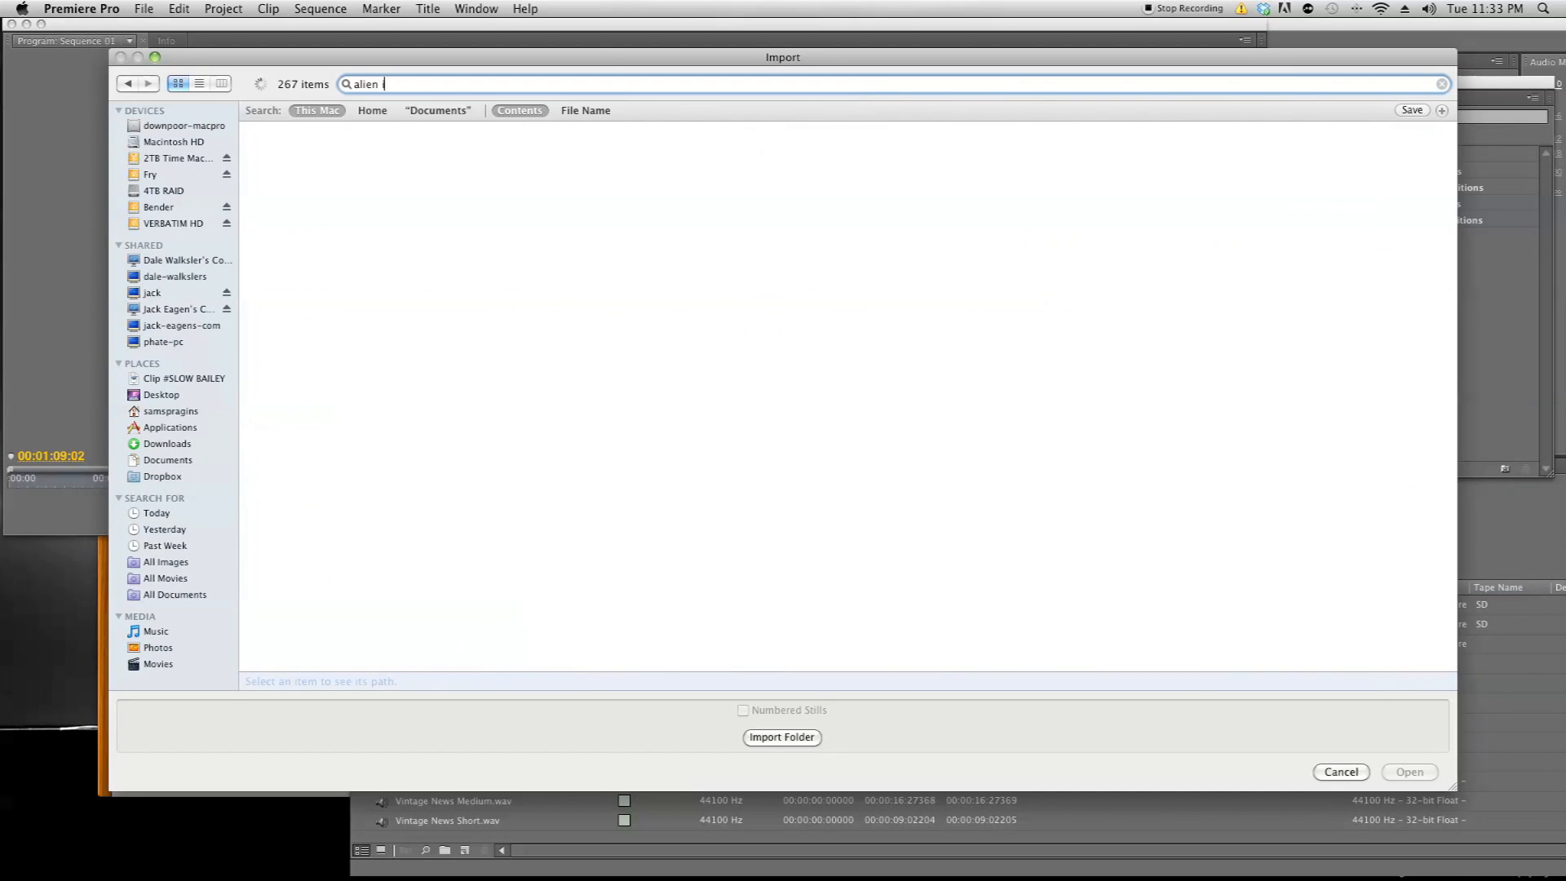
type("impac")
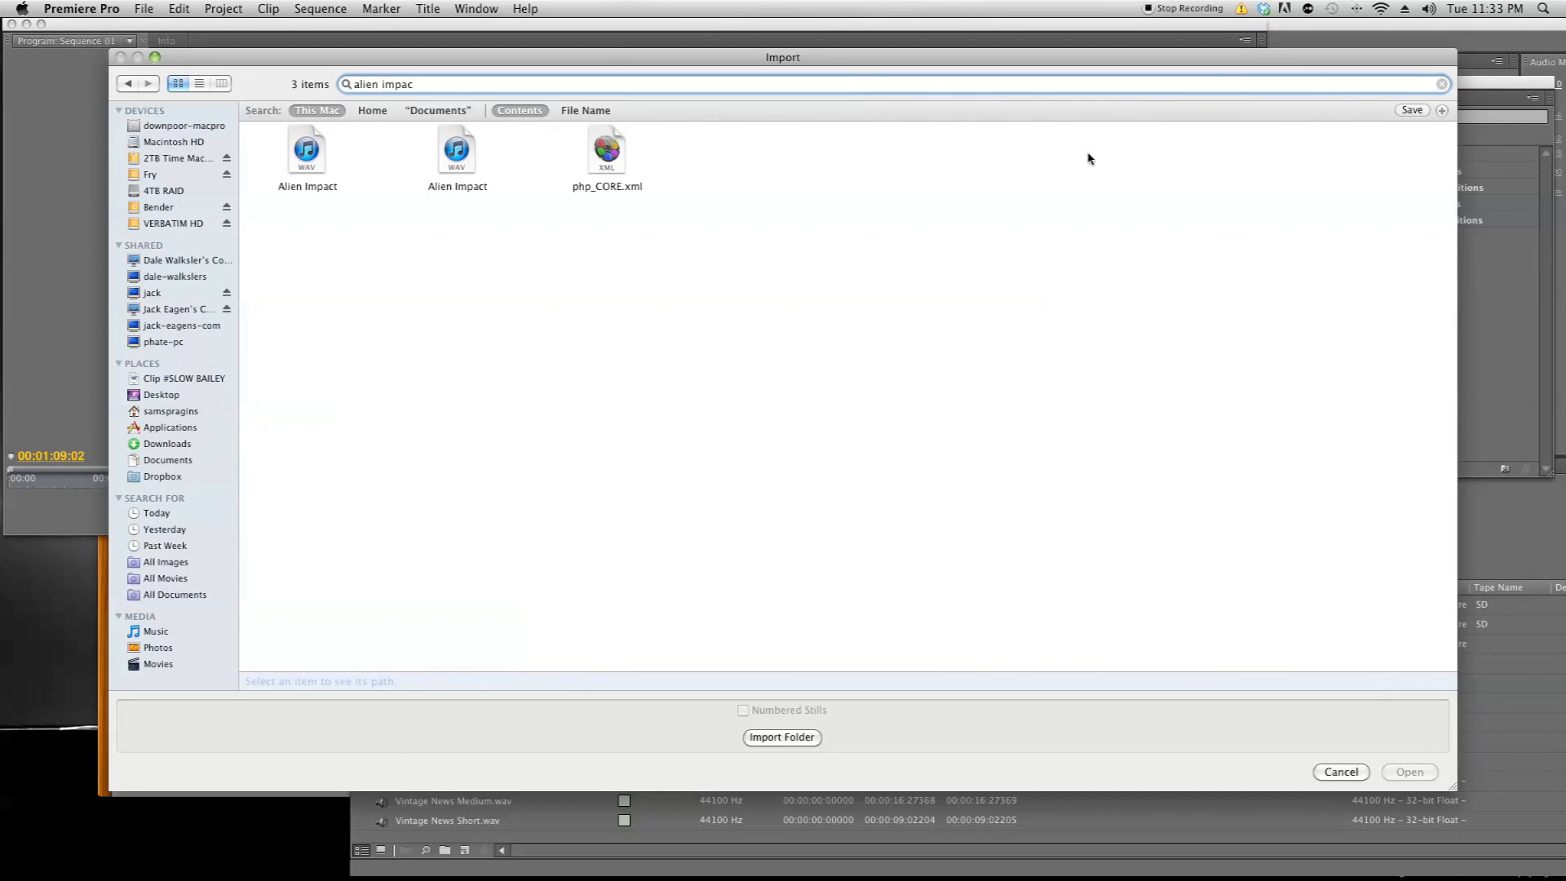
left_click(306, 151)
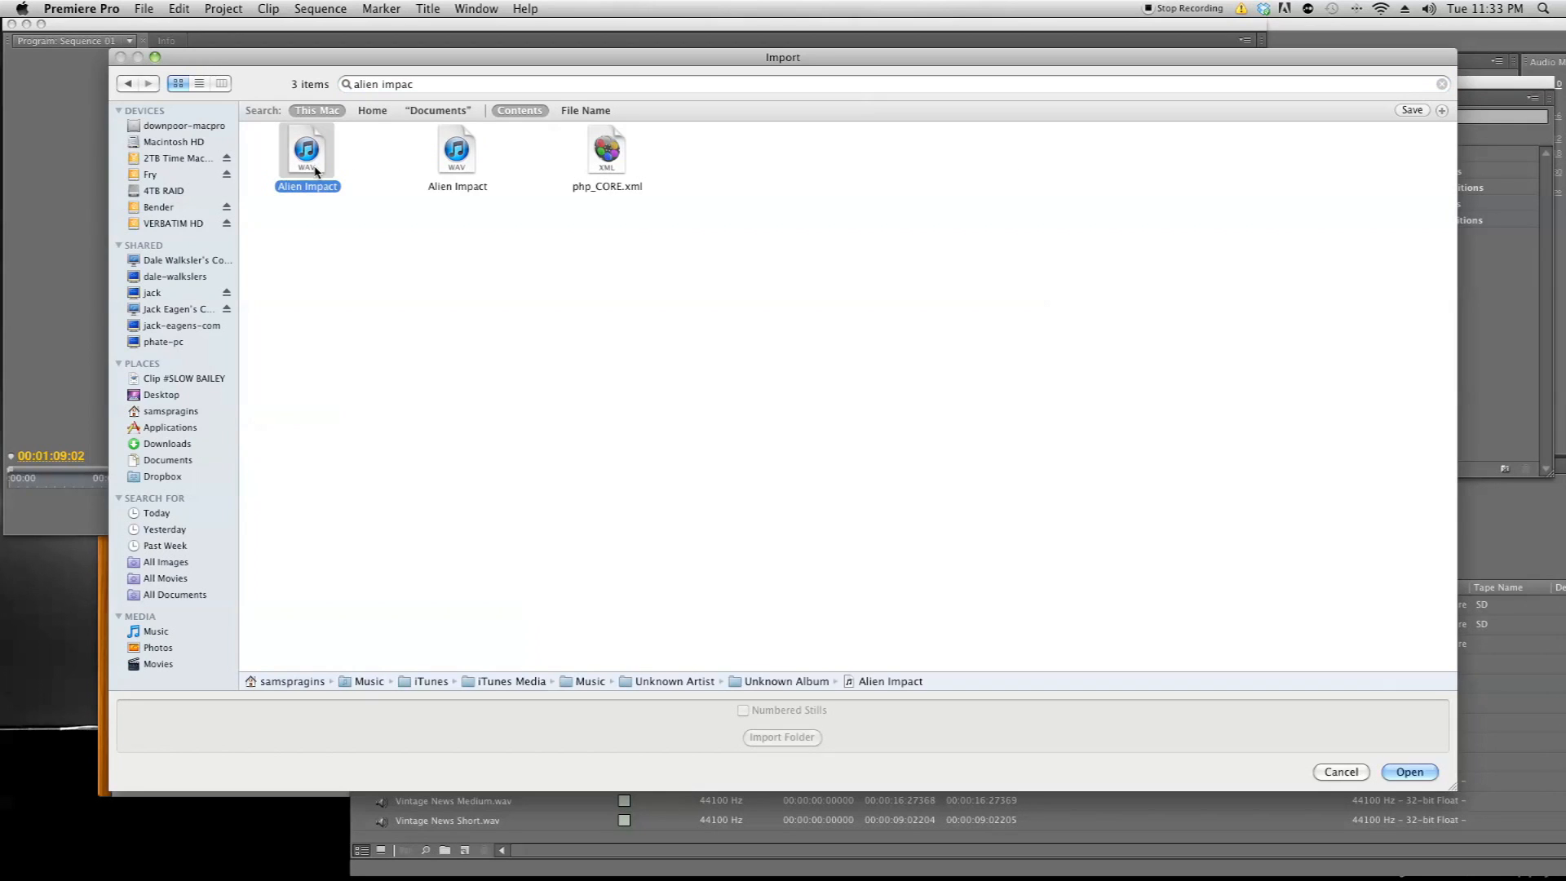
mouse_move(390, 167)
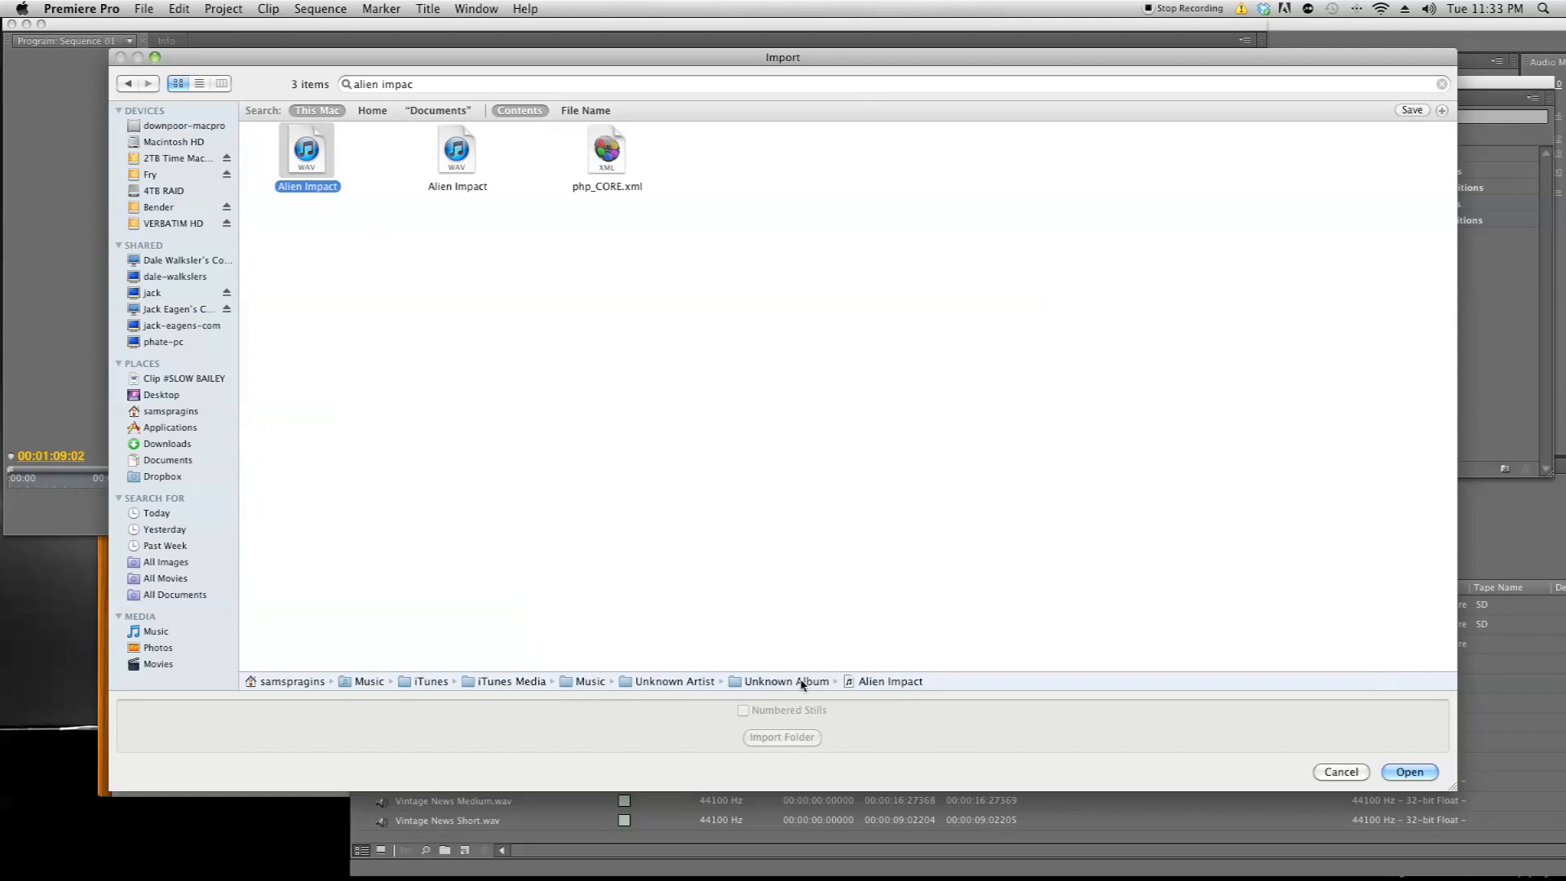
mouse_move(494, 199)
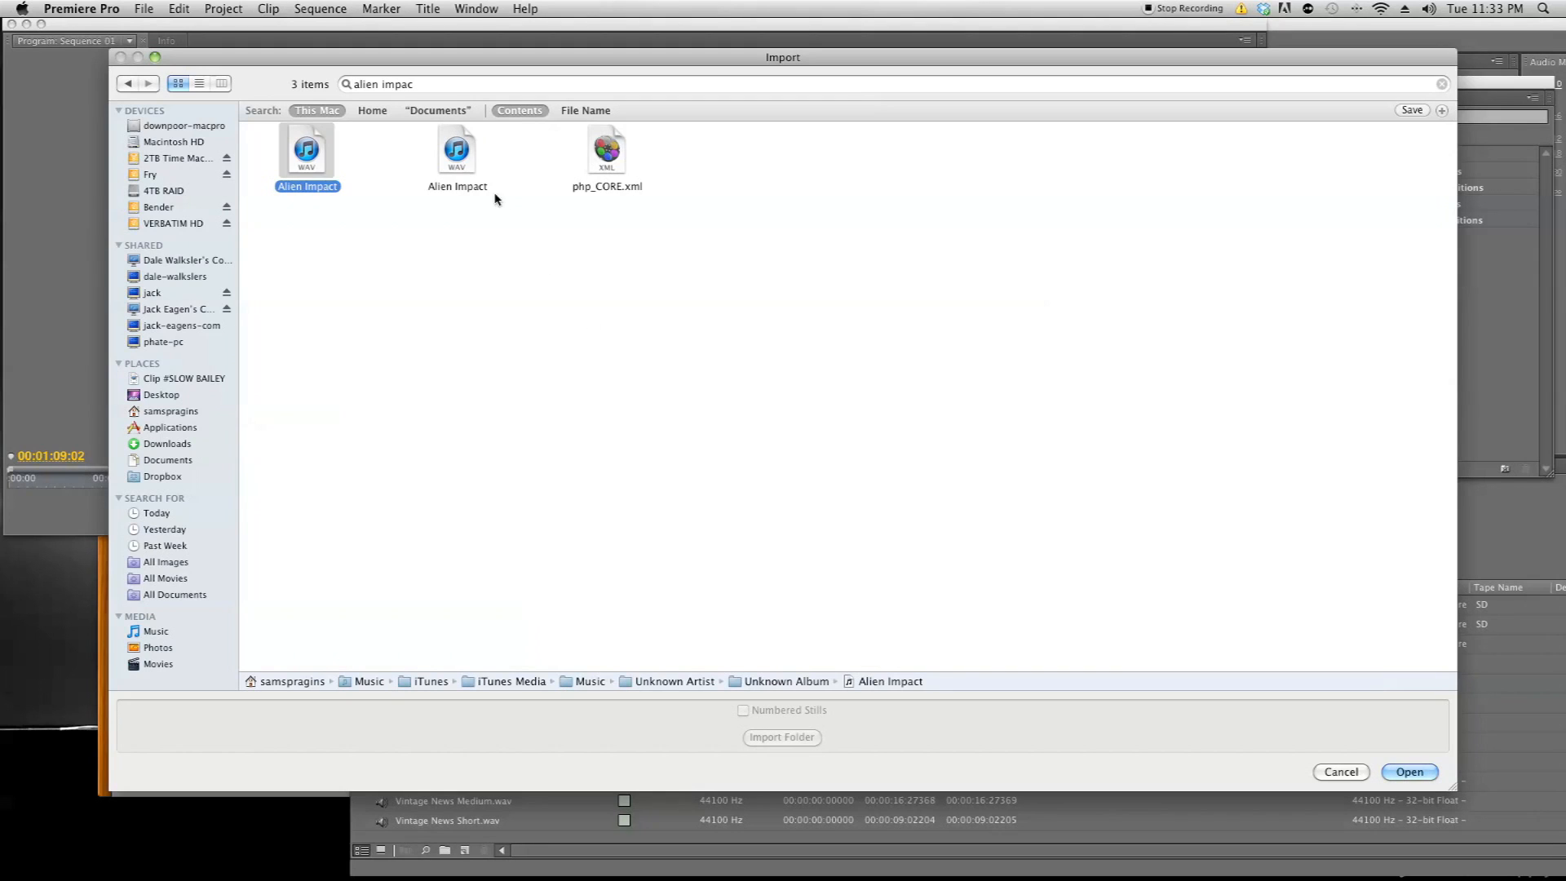
Import the Alien Impact WAV stored in the Booms folder into the project.
left_click(457, 155)
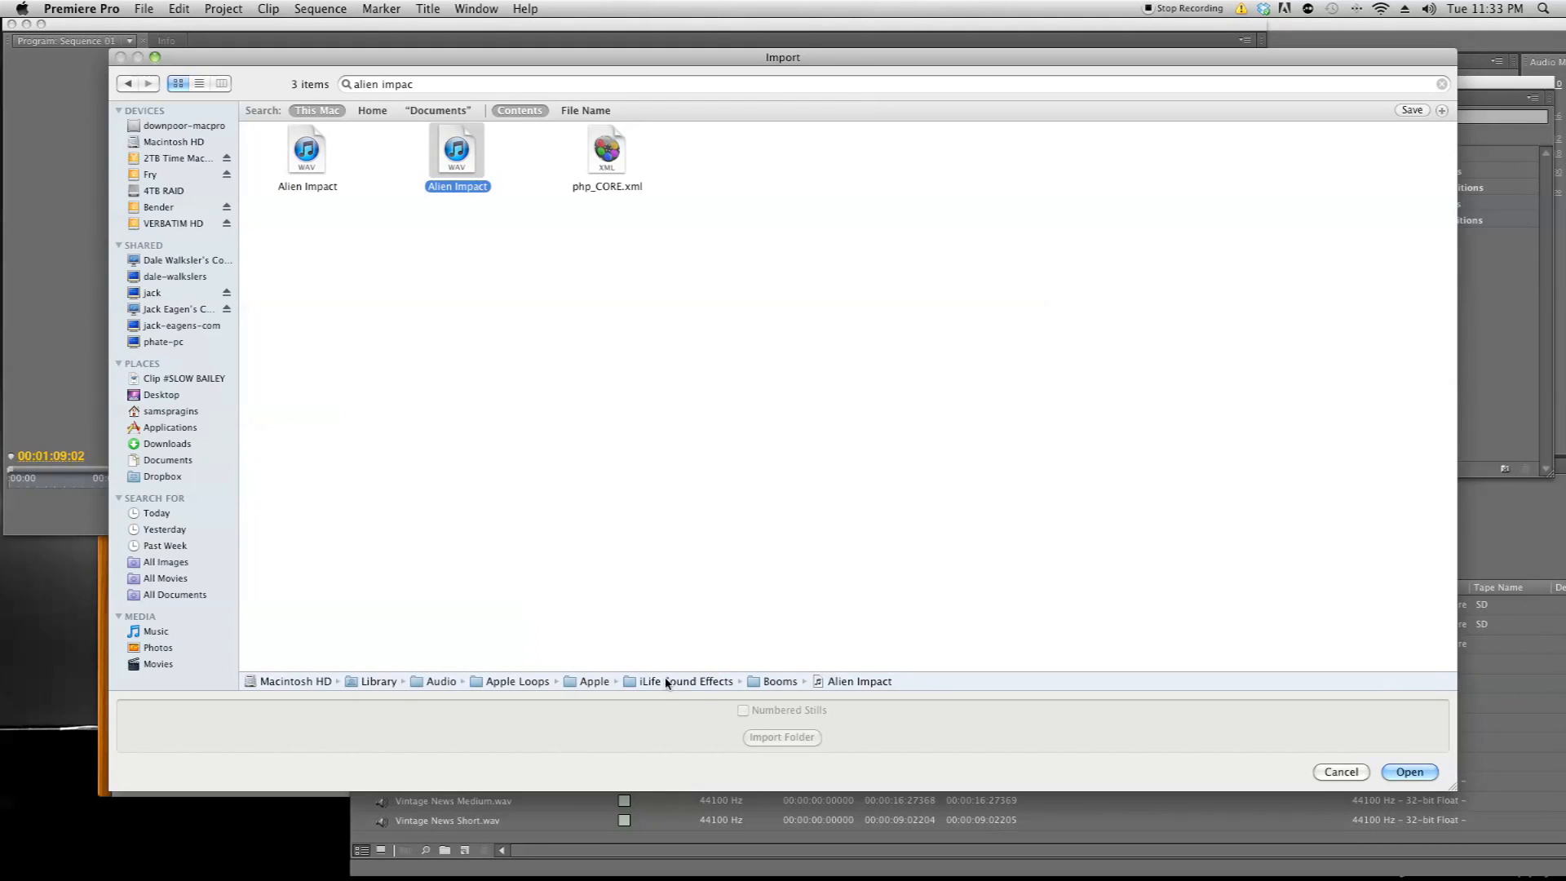
mouse_move(1135, 693)
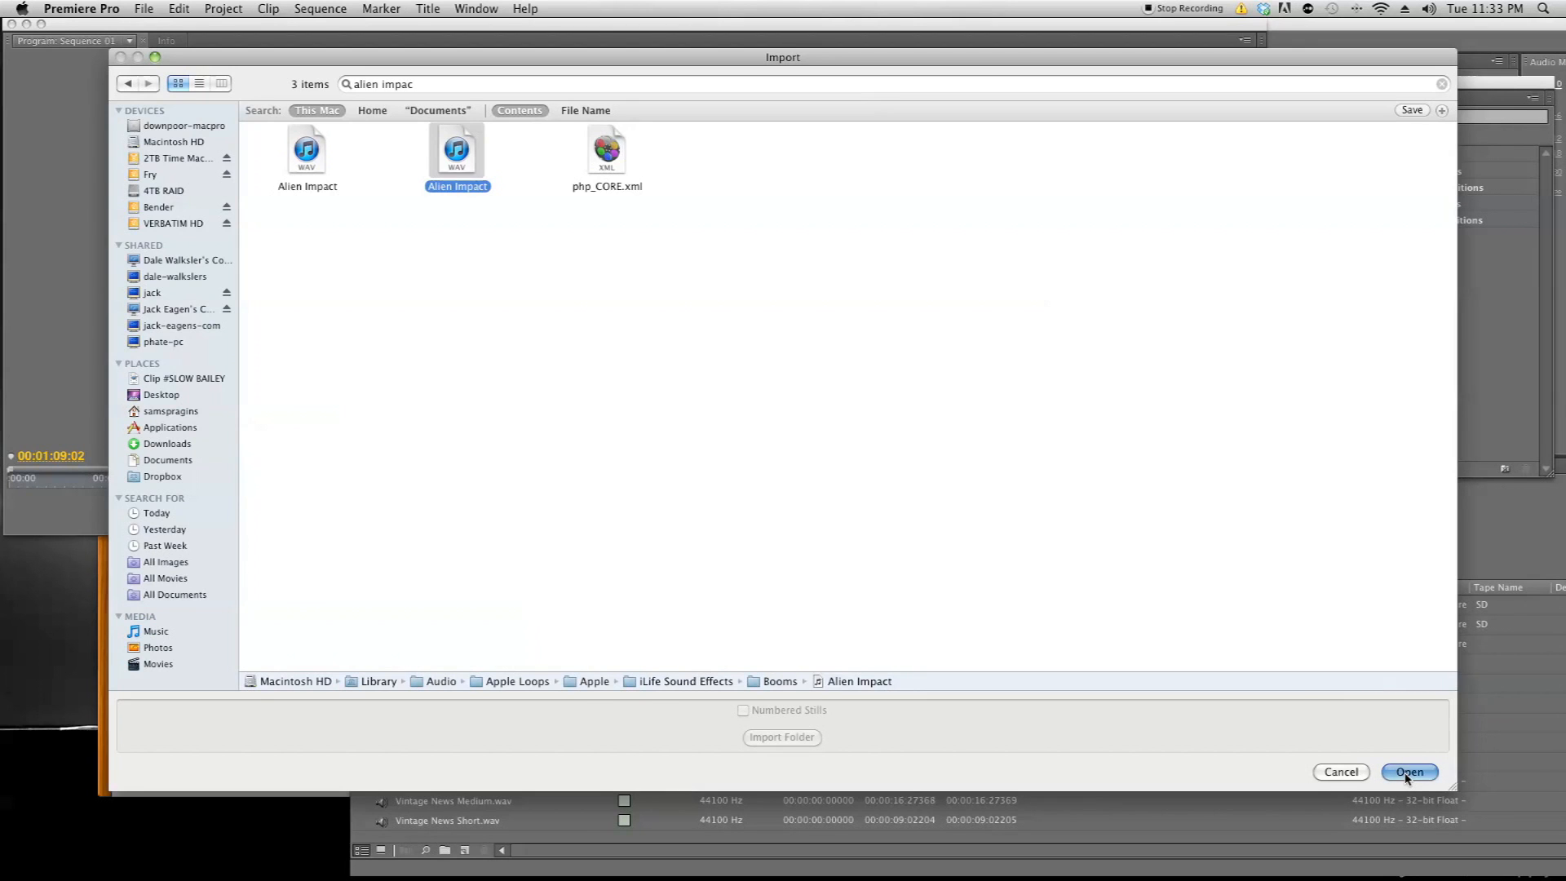
left_click(1409, 772)
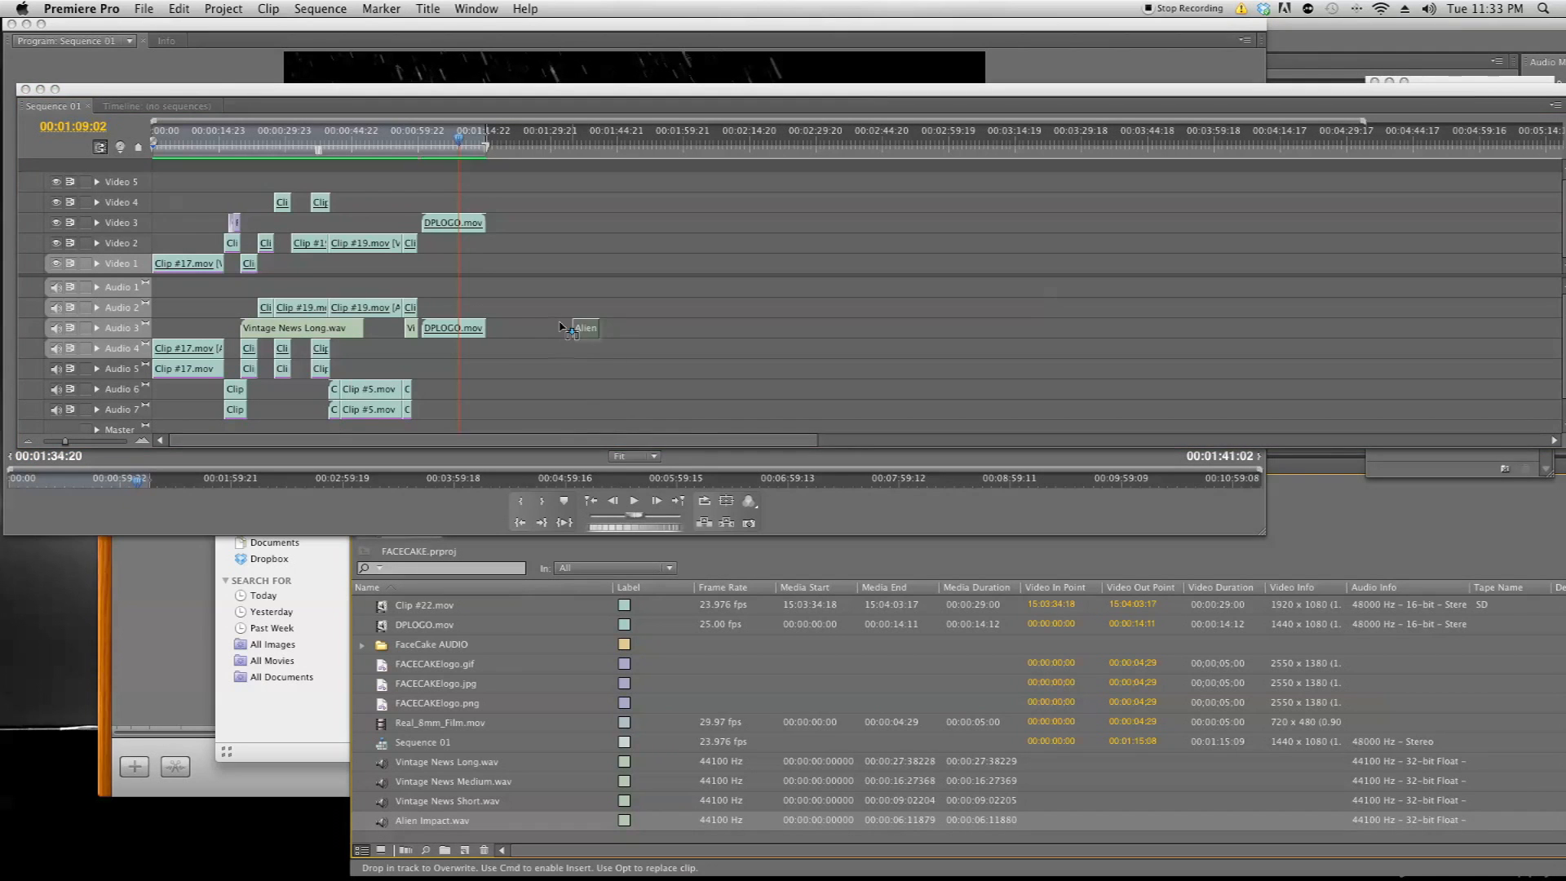
Drop Alien Impact.wav onto track Audio 1 after the DPLOGO.mov clip.
left_click(566, 141)
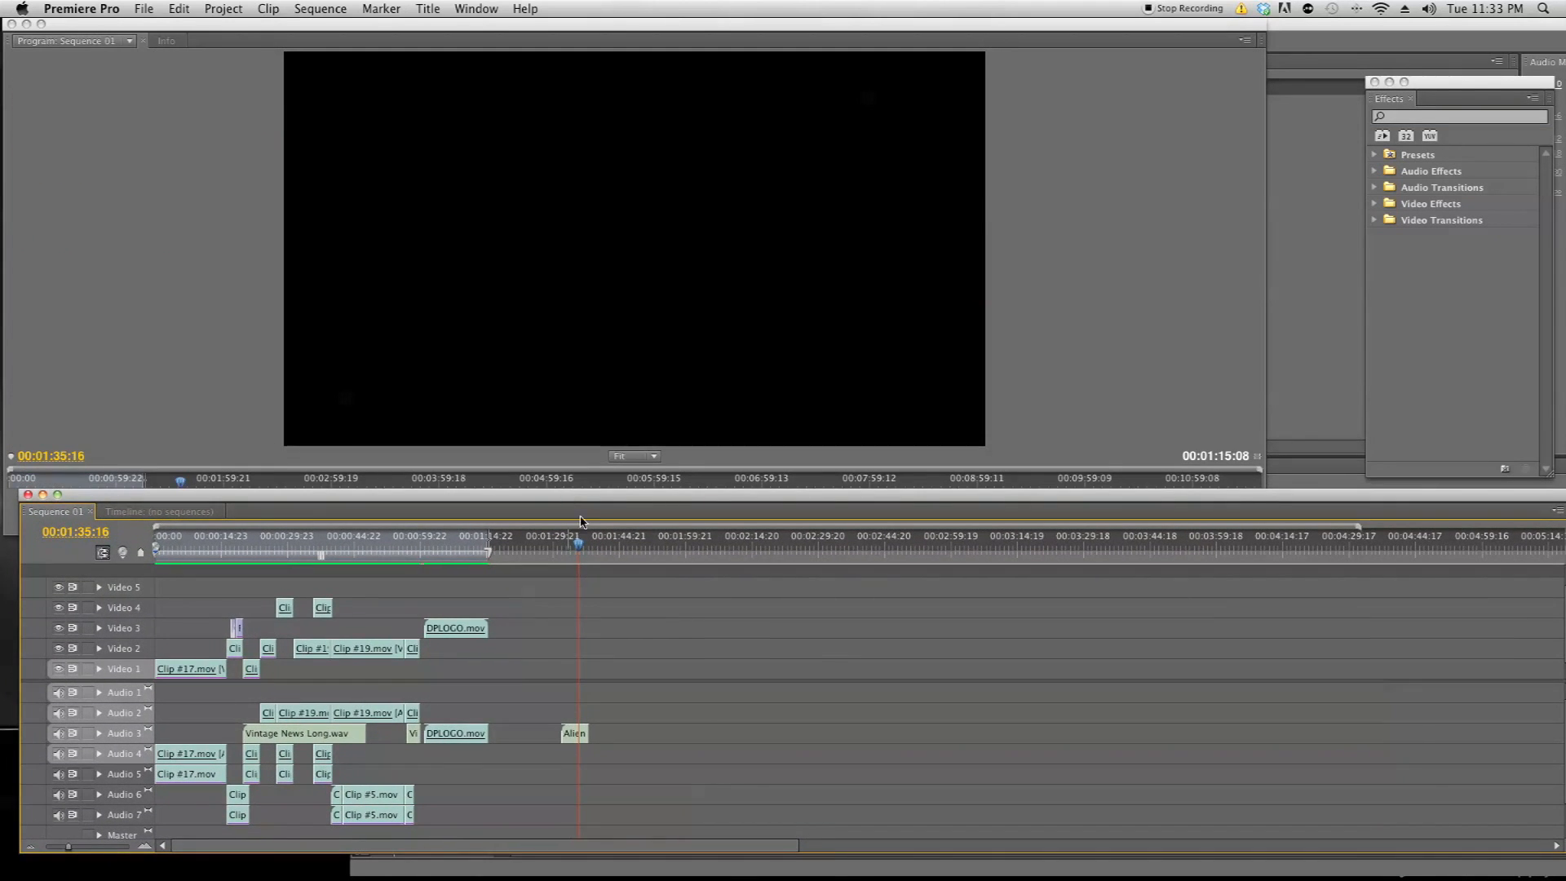
mouse_move(537, 552)
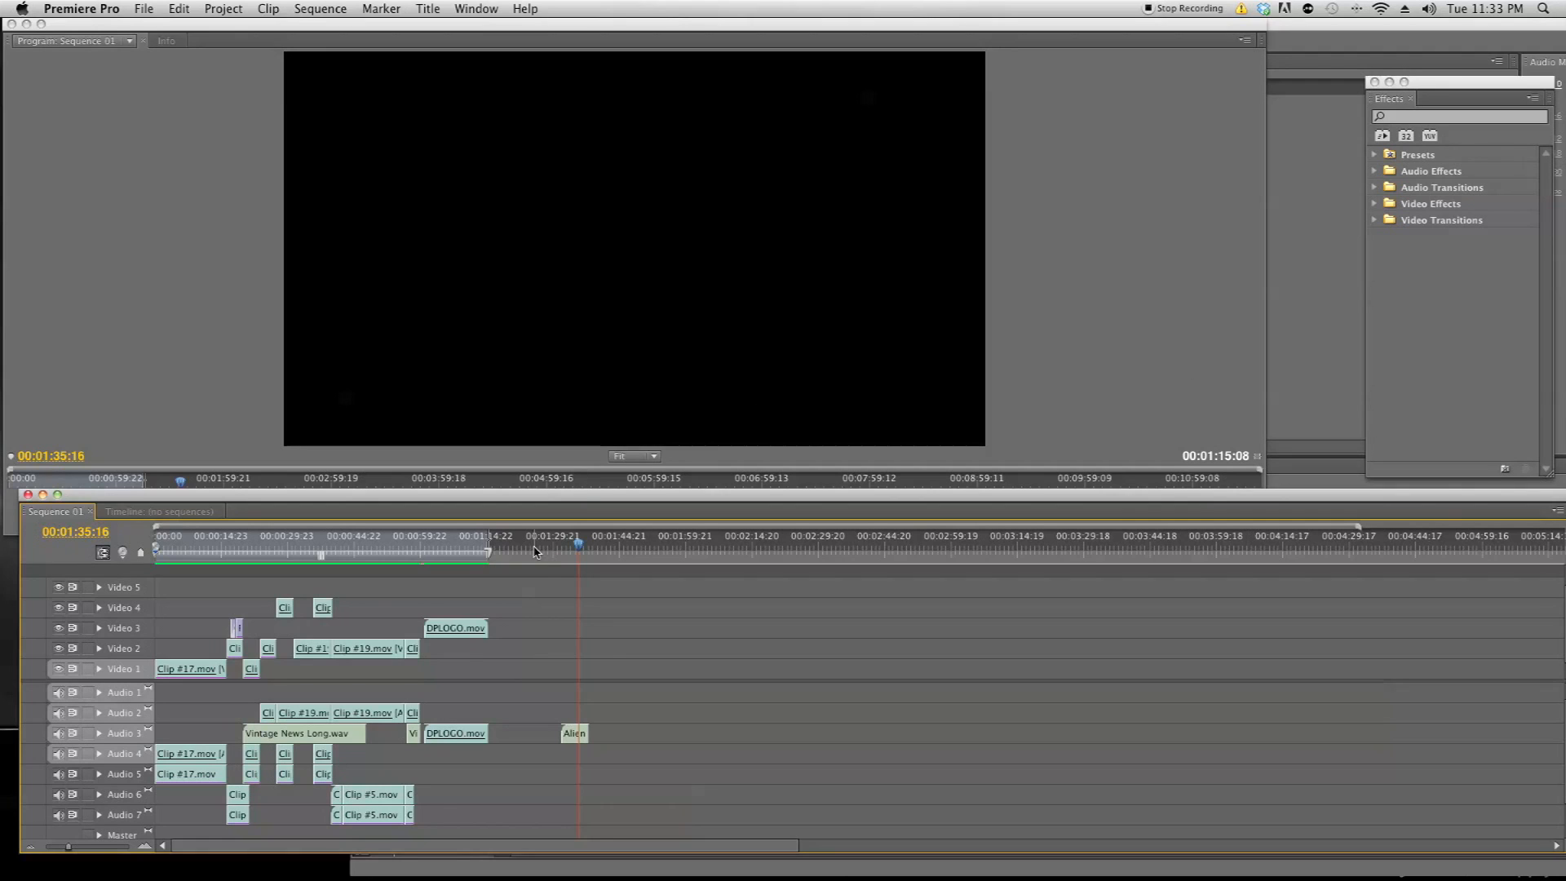
mouse_move(539, 586)
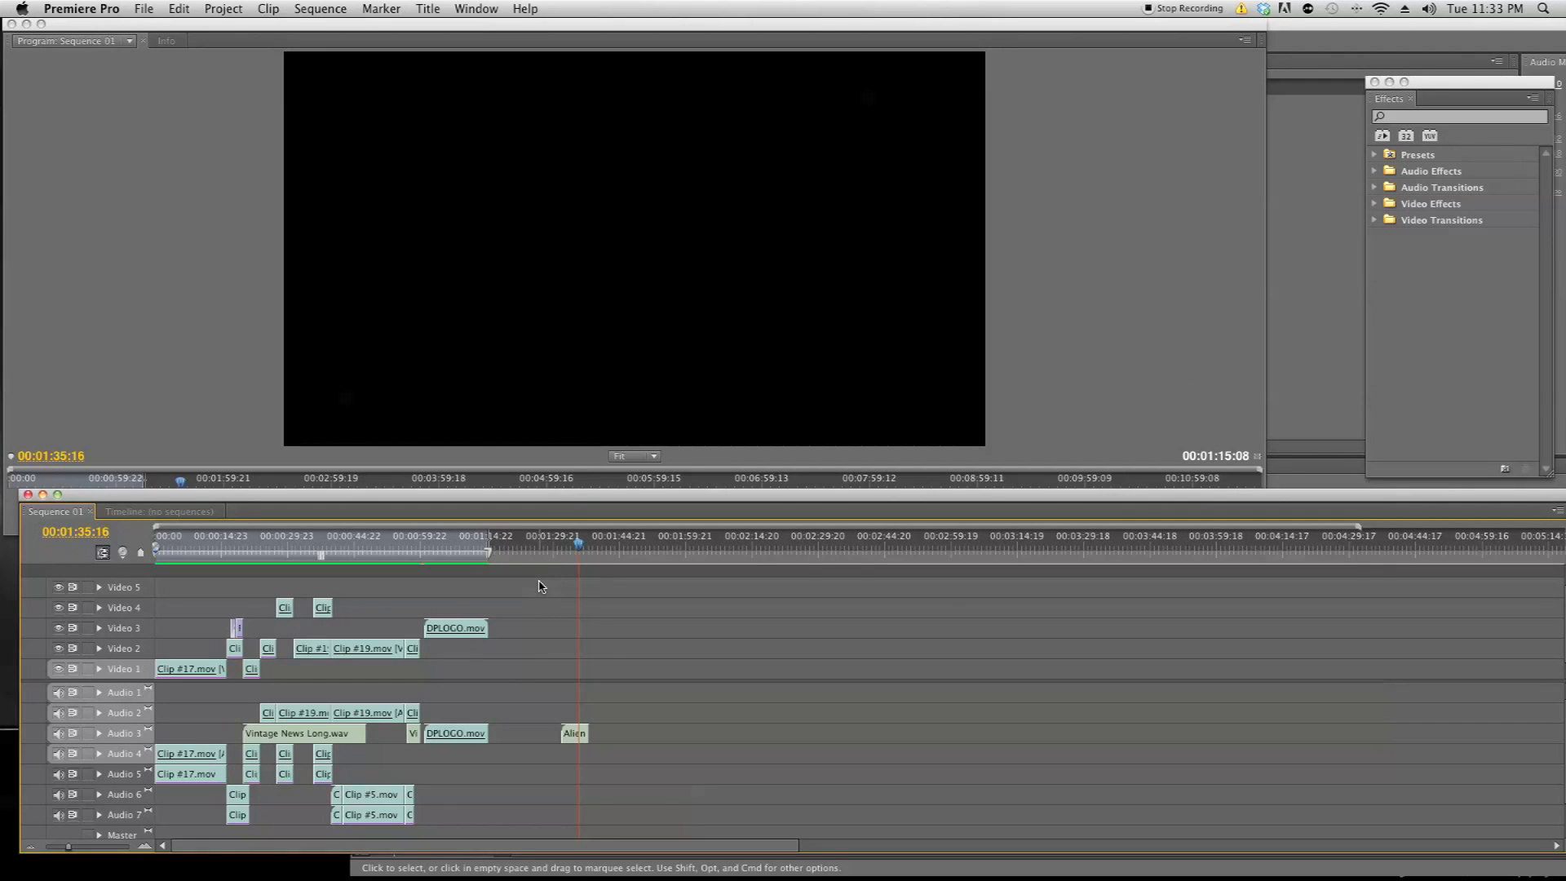